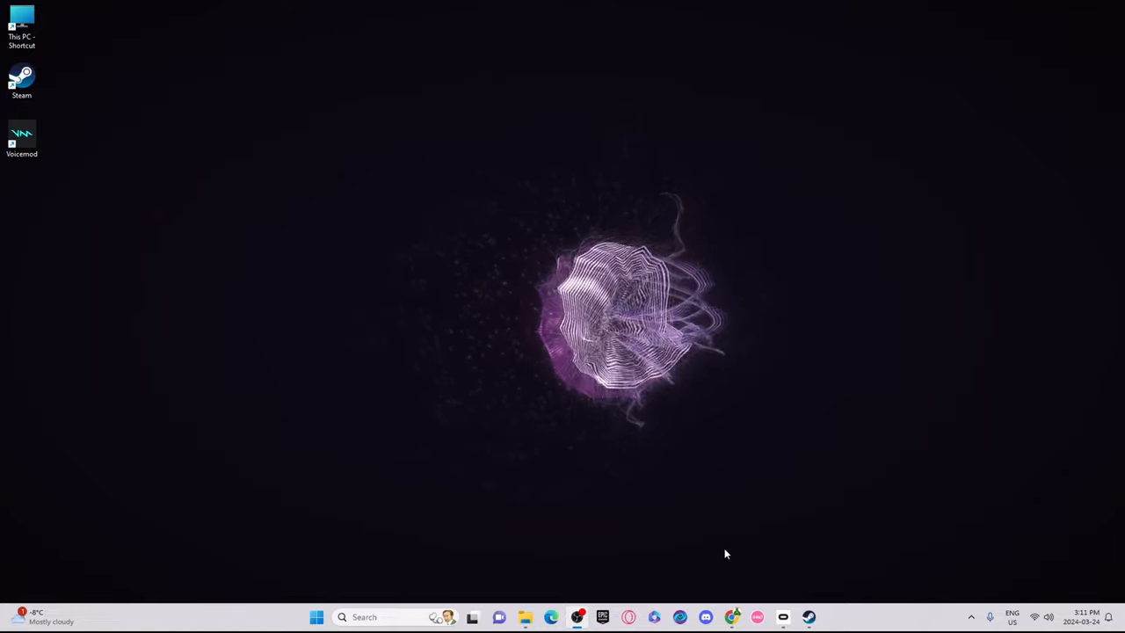
pyautogui.moveTo(722, 554)
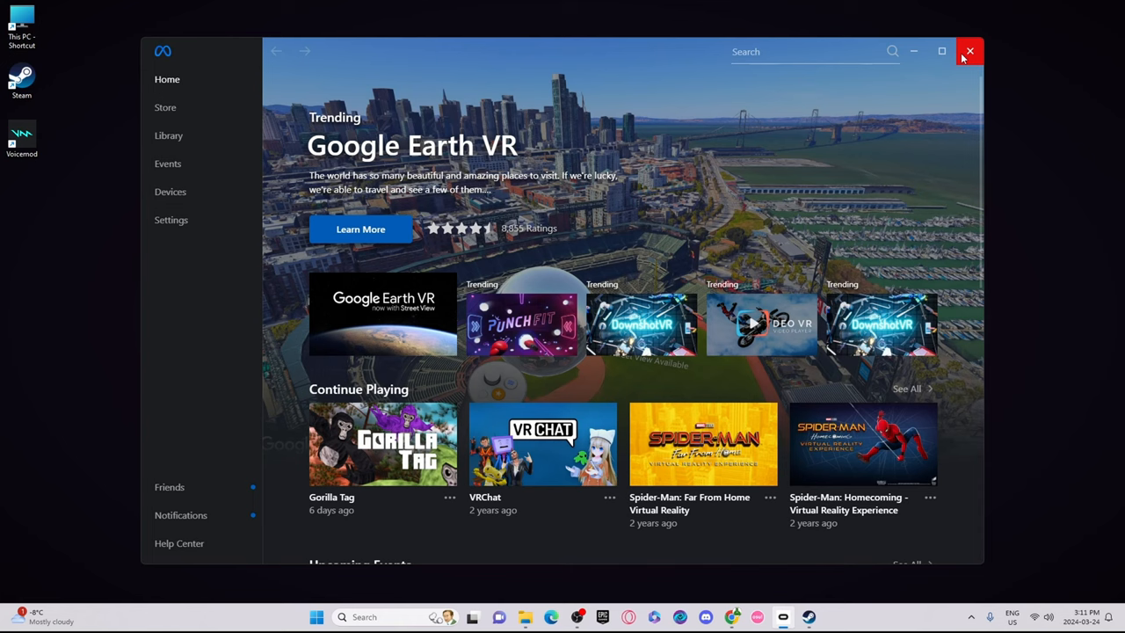
pyautogui.moveTo(818, 607)
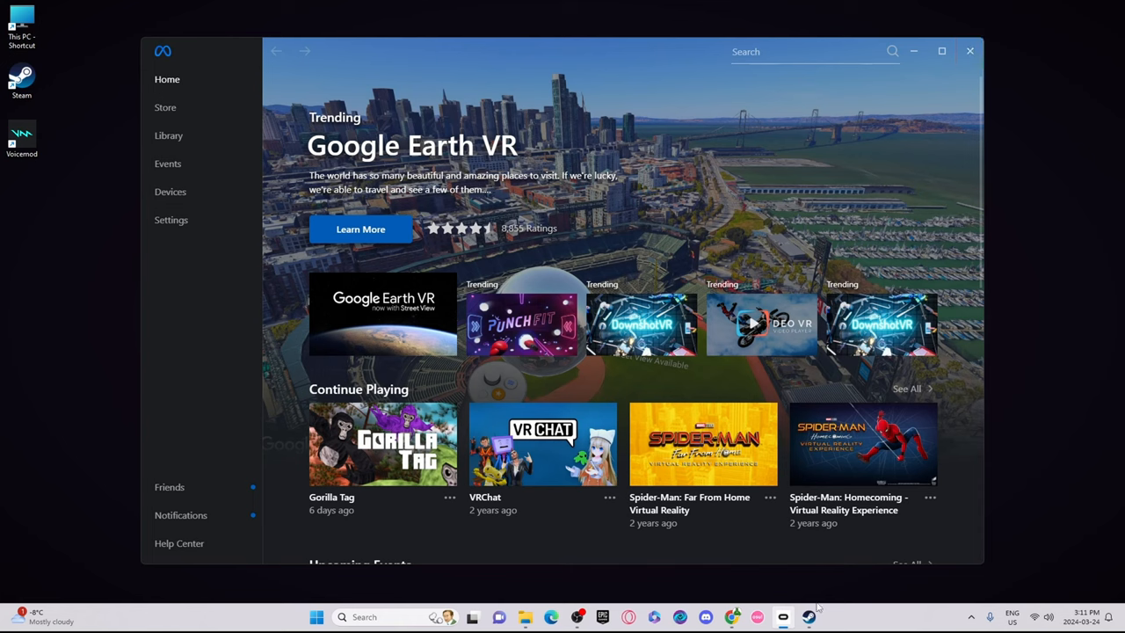
pyautogui.moveTo(892, 105)
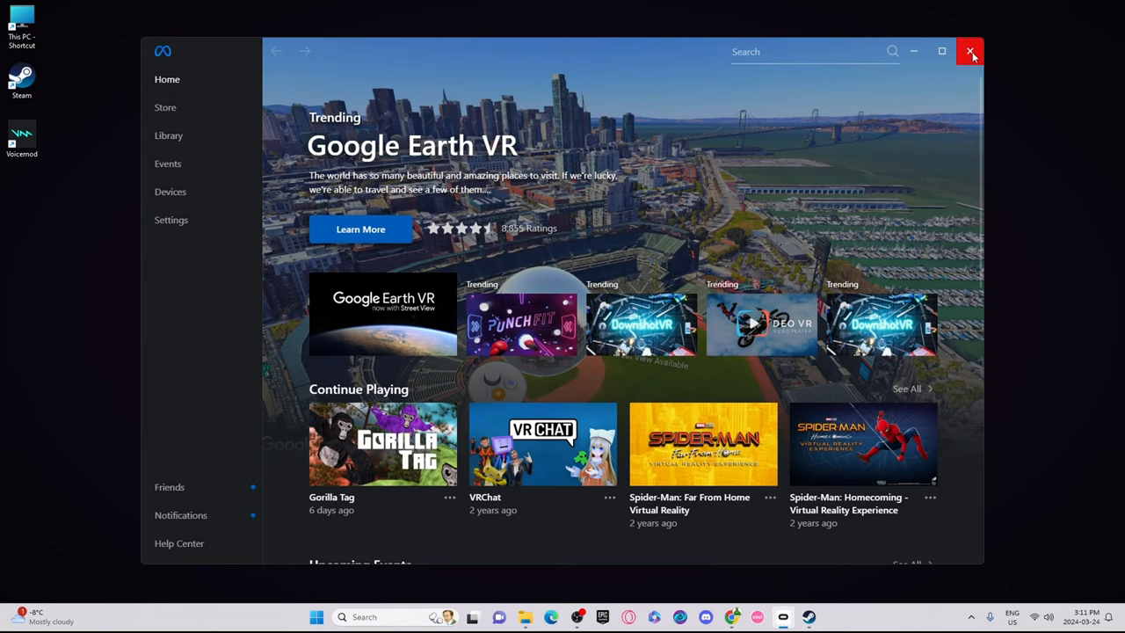
# Step: Close the Meta Quest Link window, leaving a clear Windows desktop
pyautogui.click(971, 51)
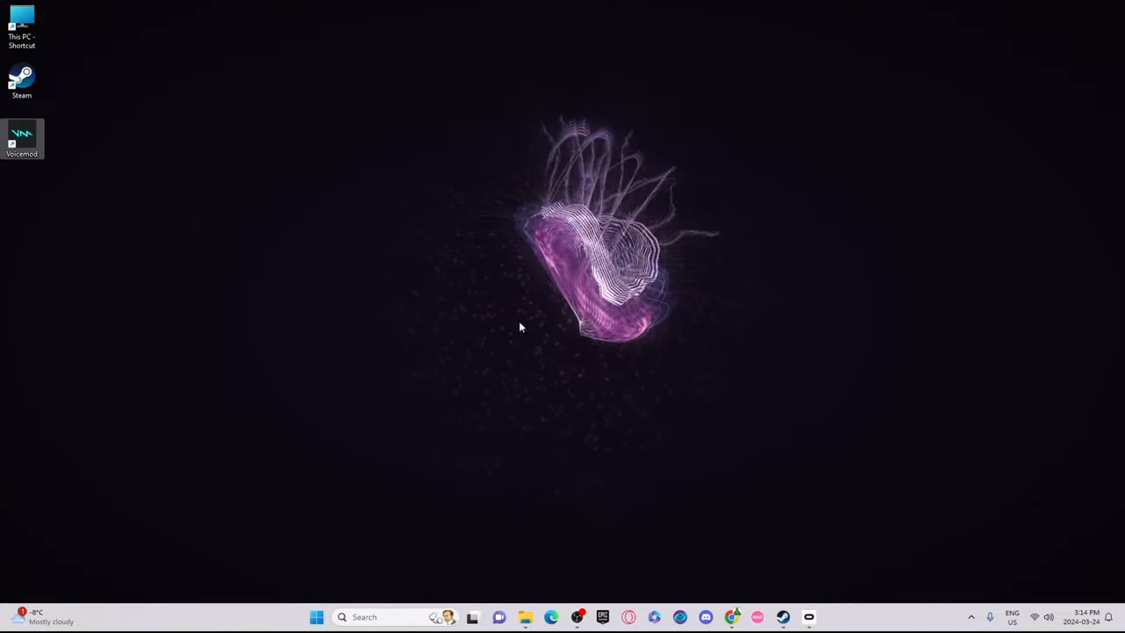
pyautogui.moveTo(477, 54)
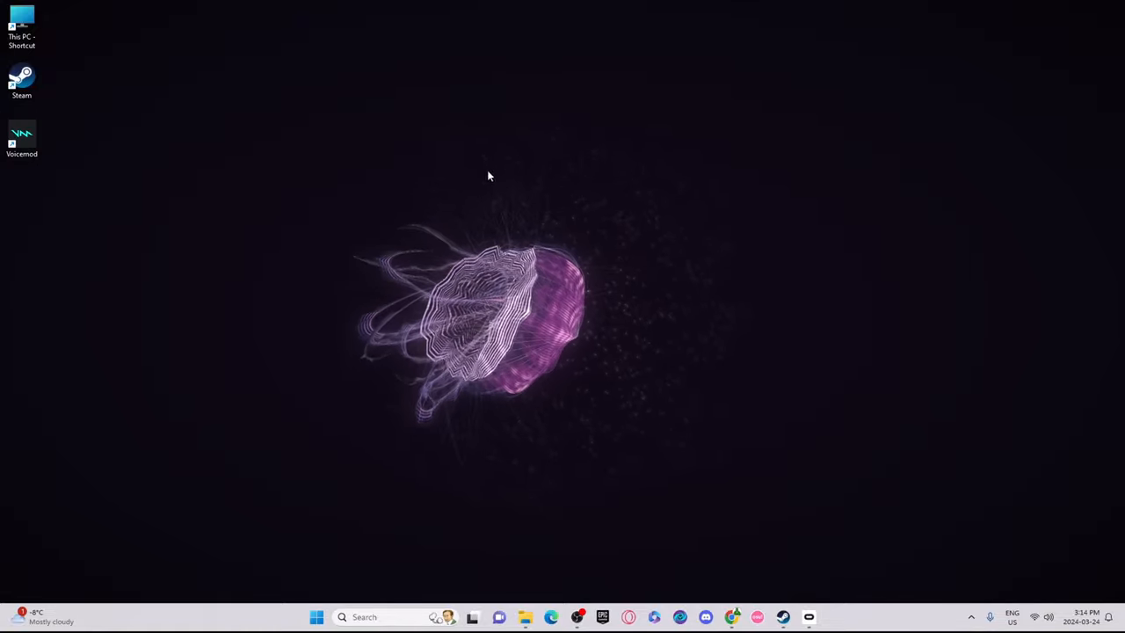
pyautogui.moveTo(850, 351)
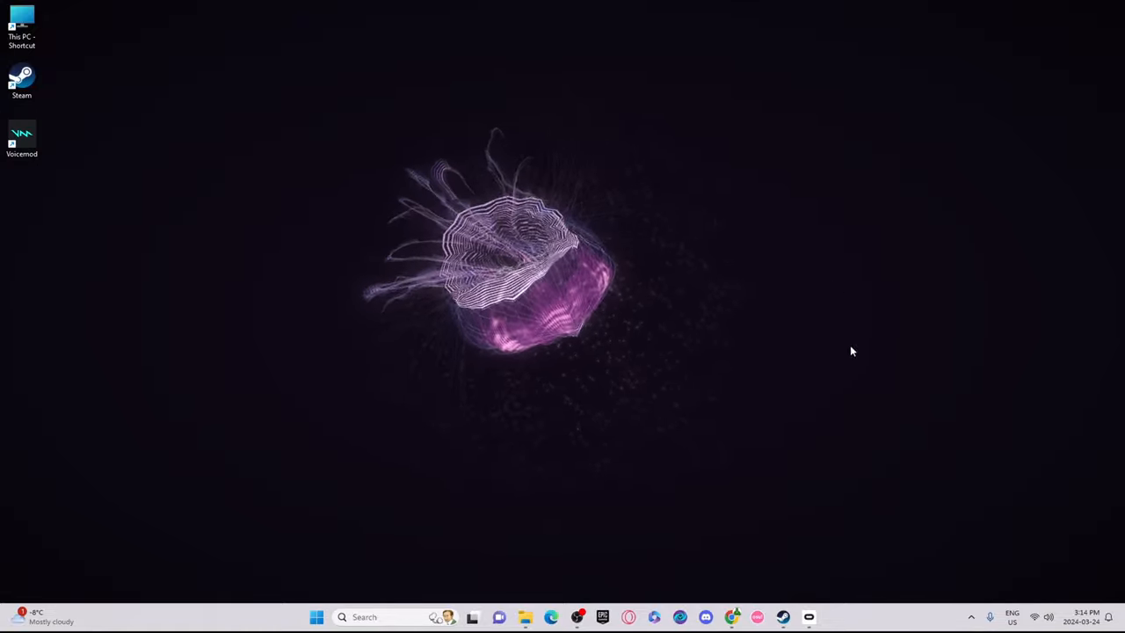
pyautogui.moveTo(716, 271)
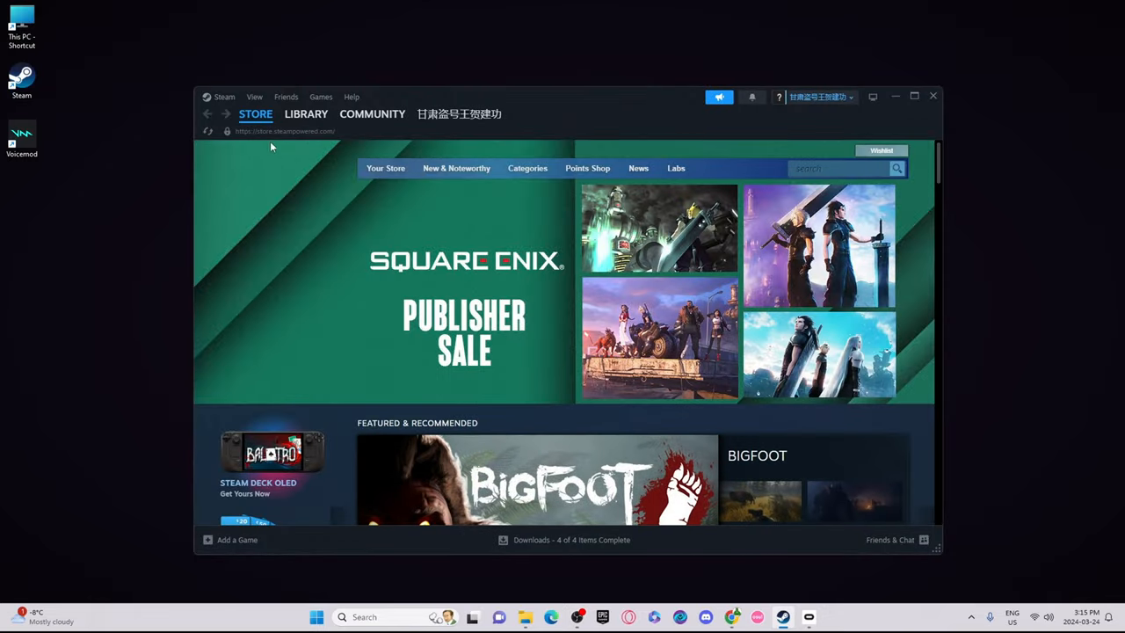
# Step: Close the Steam store window
pyautogui.click(306, 113)
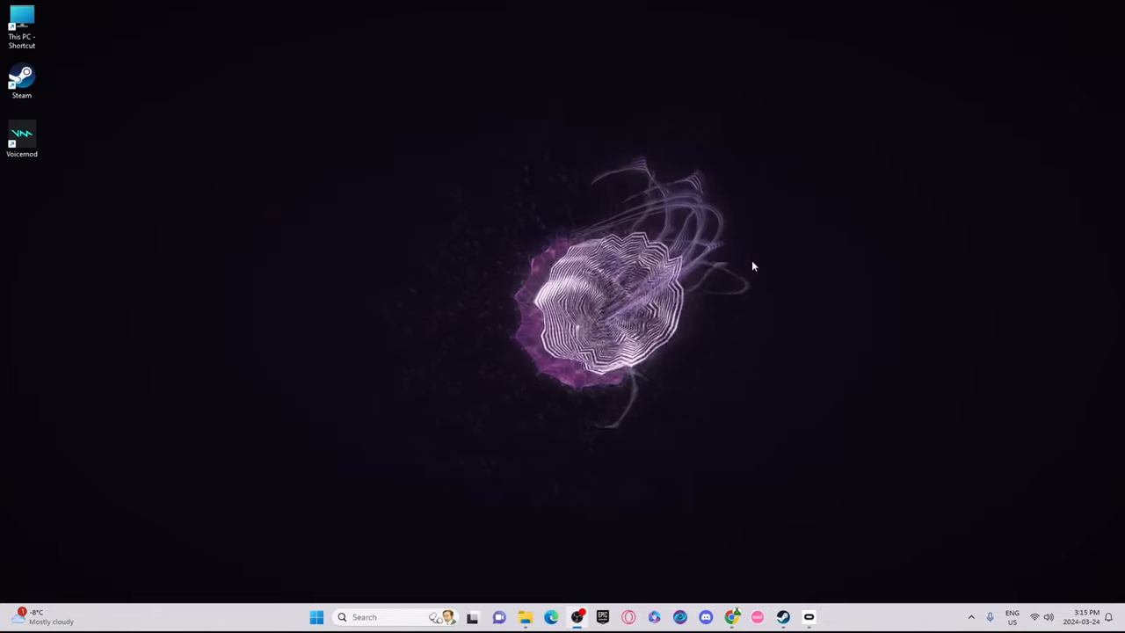
pyautogui.moveTo(739, 457)
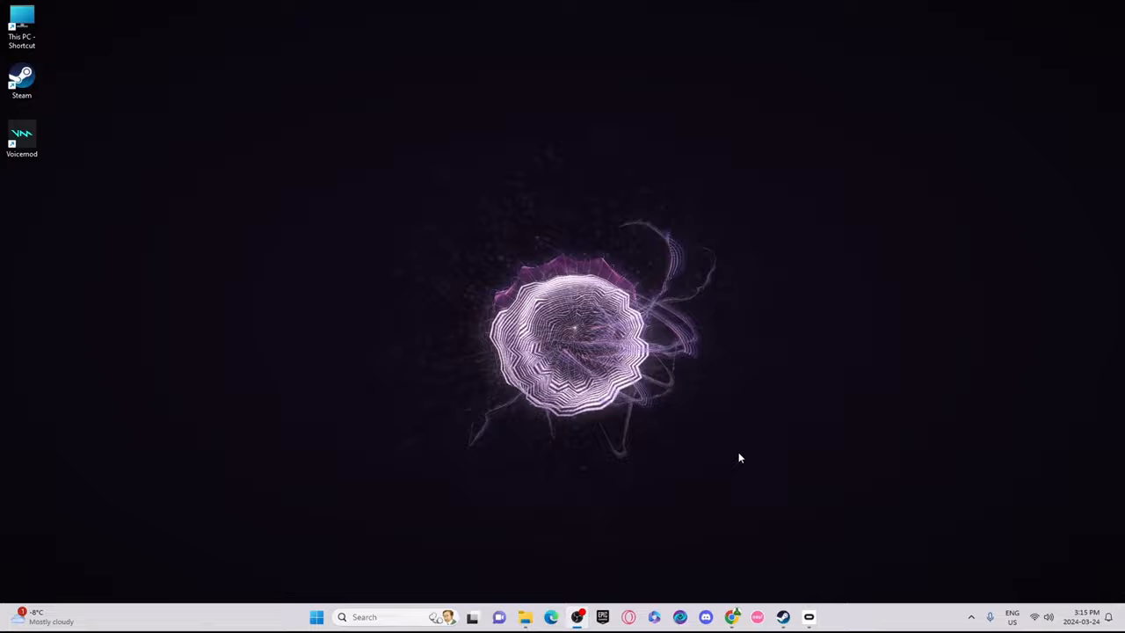
pyautogui.moveTo(713, 284)
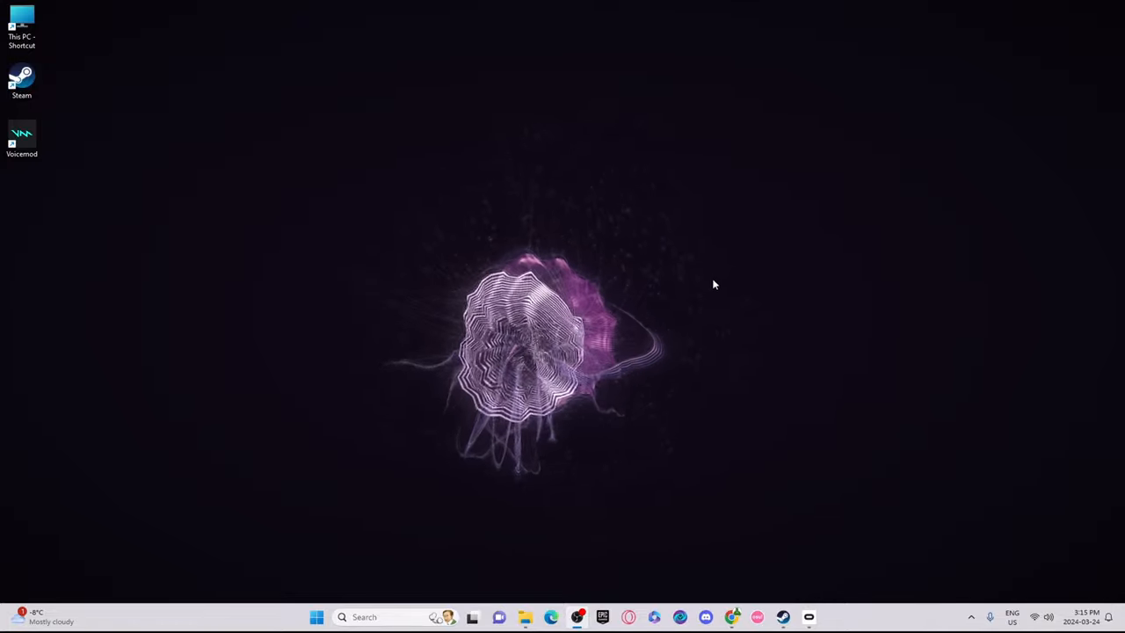
pyautogui.moveTo(794, 300)
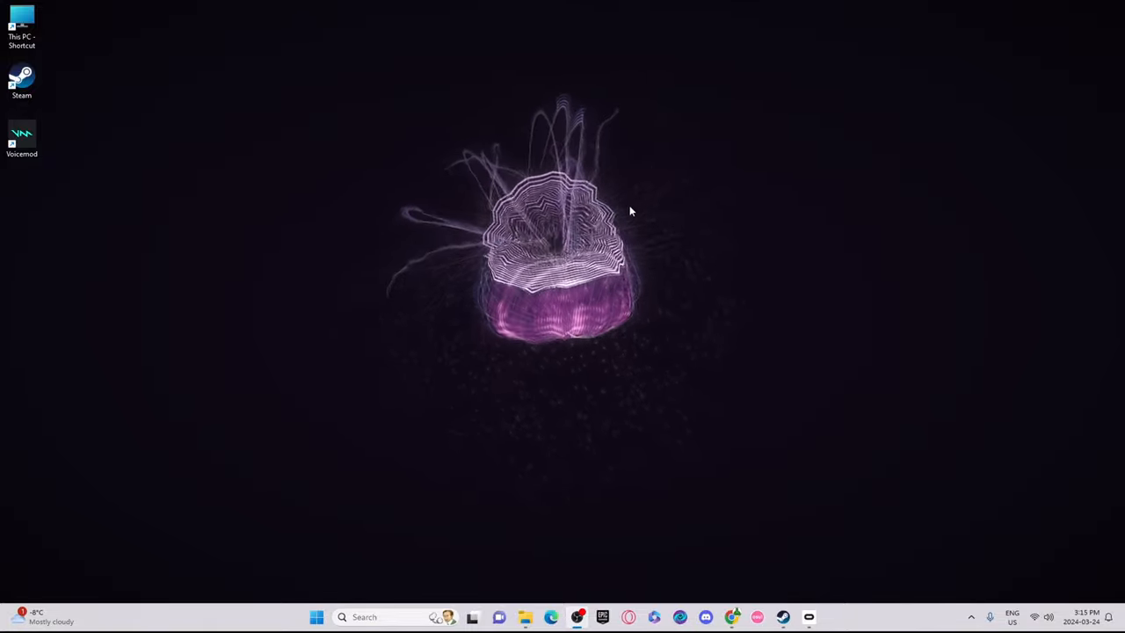
pyautogui.moveTo(683, 246)
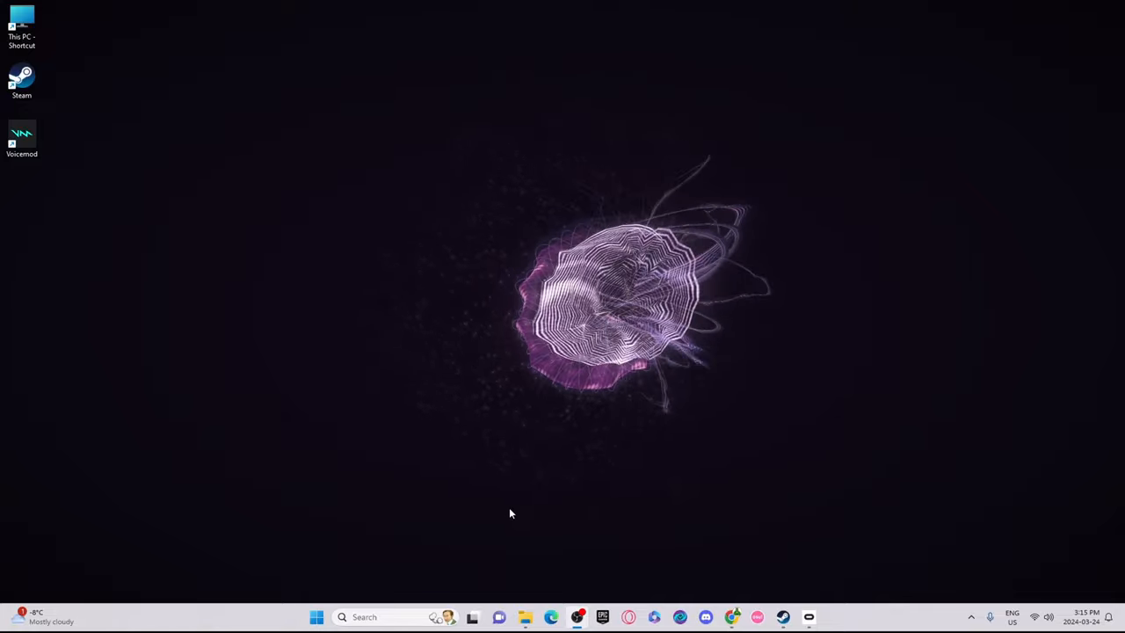
# Step: Launch MonkeModManager_3.exe from Windows search
pyautogui.click(364, 616)
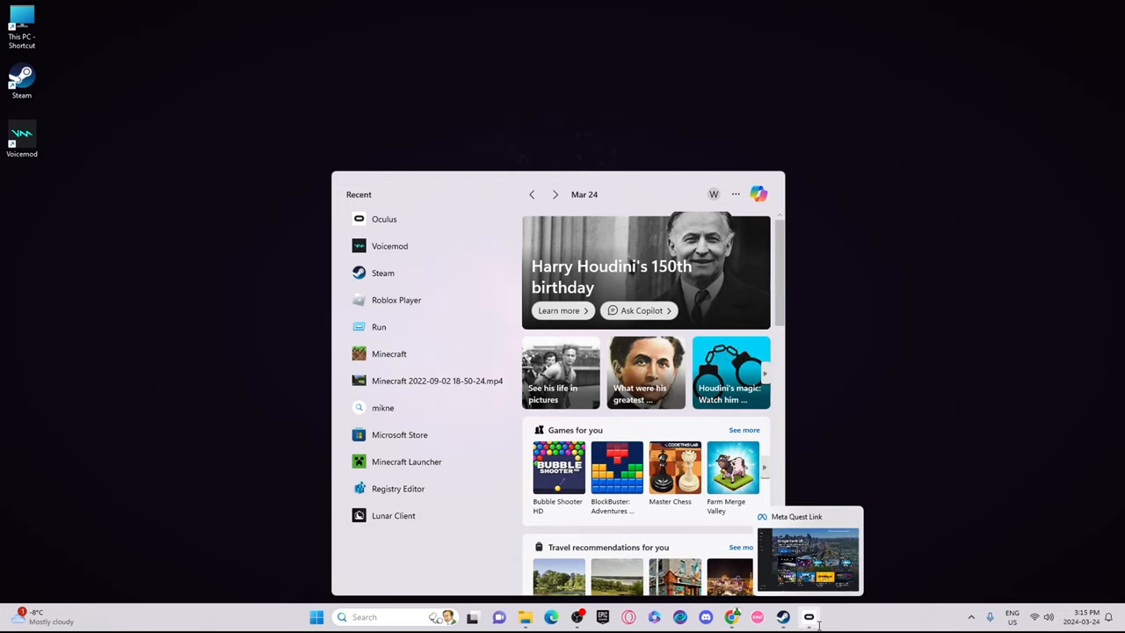
pyautogui.write('MonkeModManager_3.exe')
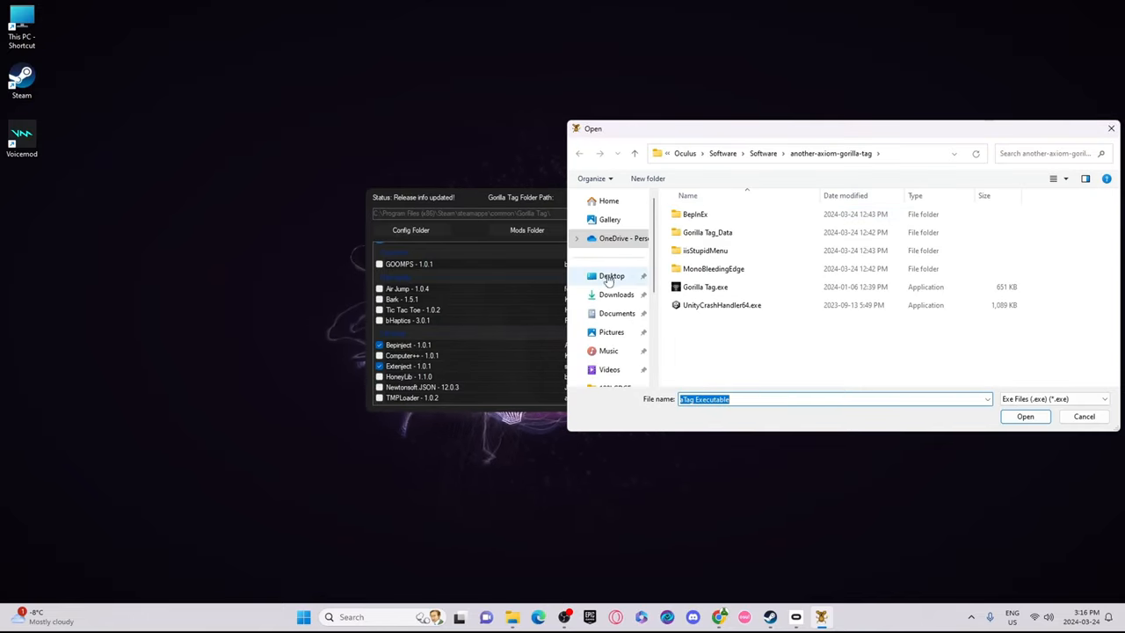
pyautogui.moveTo(615, 313)
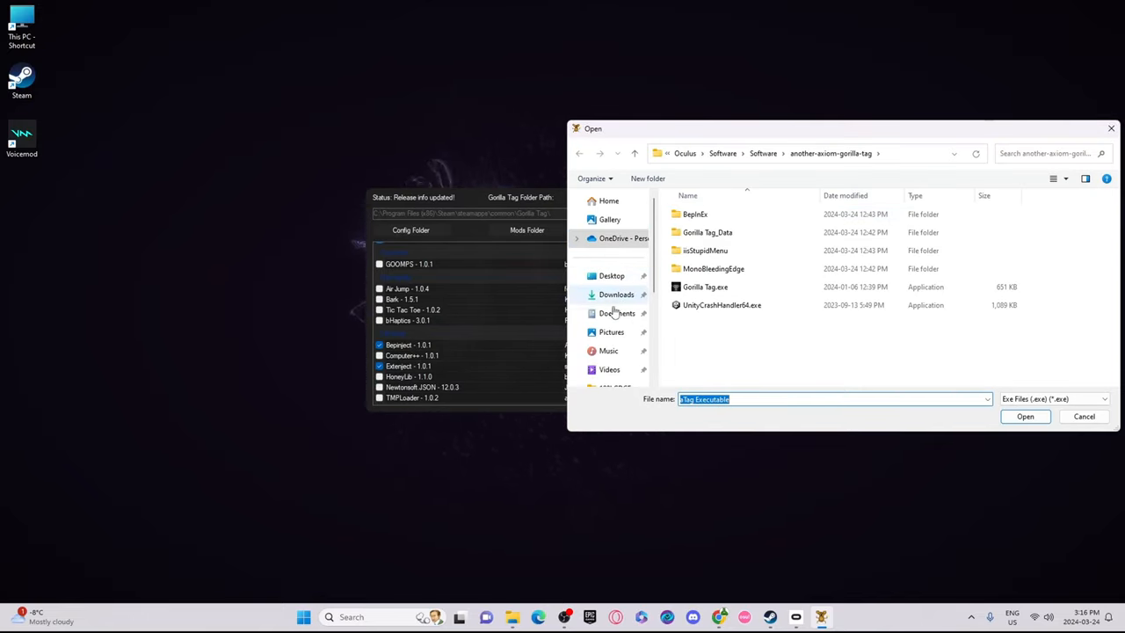
pyautogui.scroll(-3)
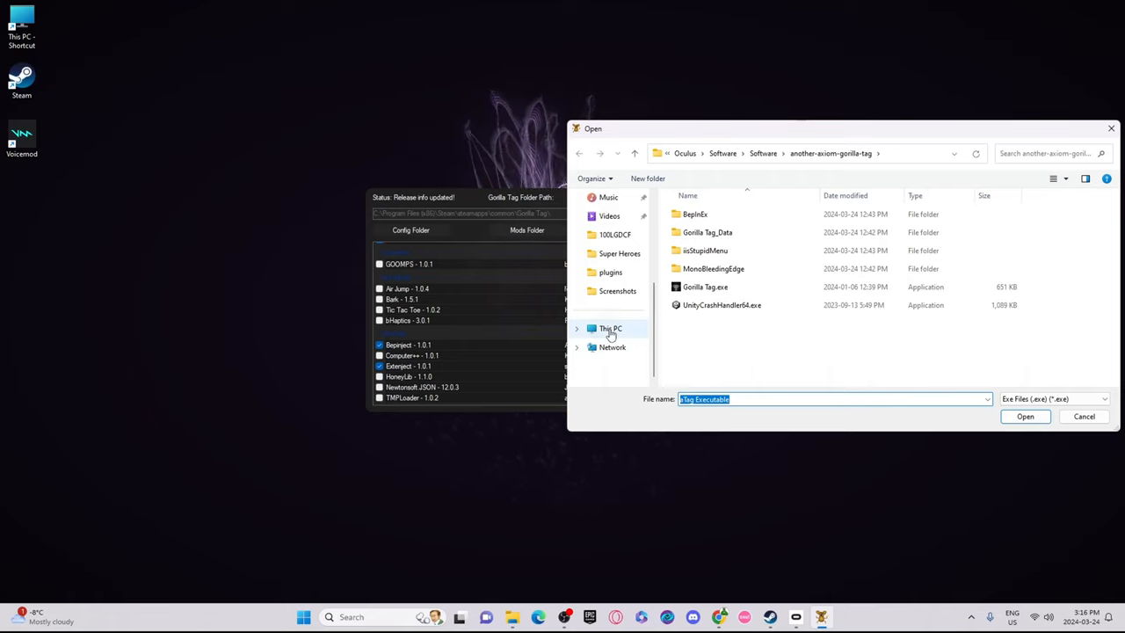
# Step: Browse the Open dialog via This PC to C:\Program Files
pyautogui.click(609, 328)
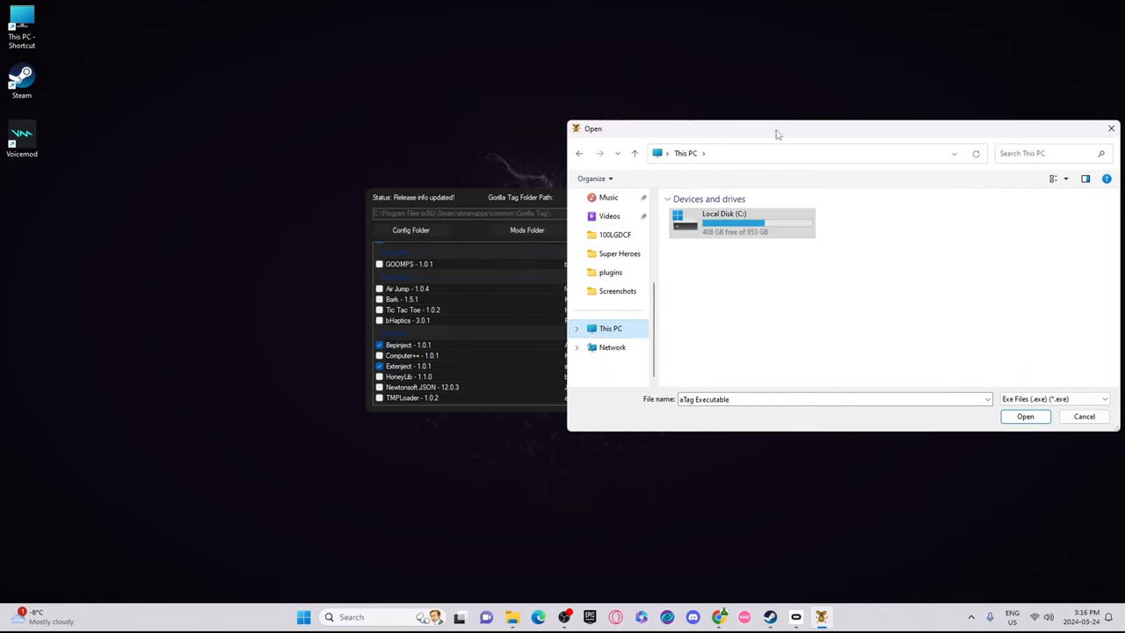
pyautogui.click(741, 218)
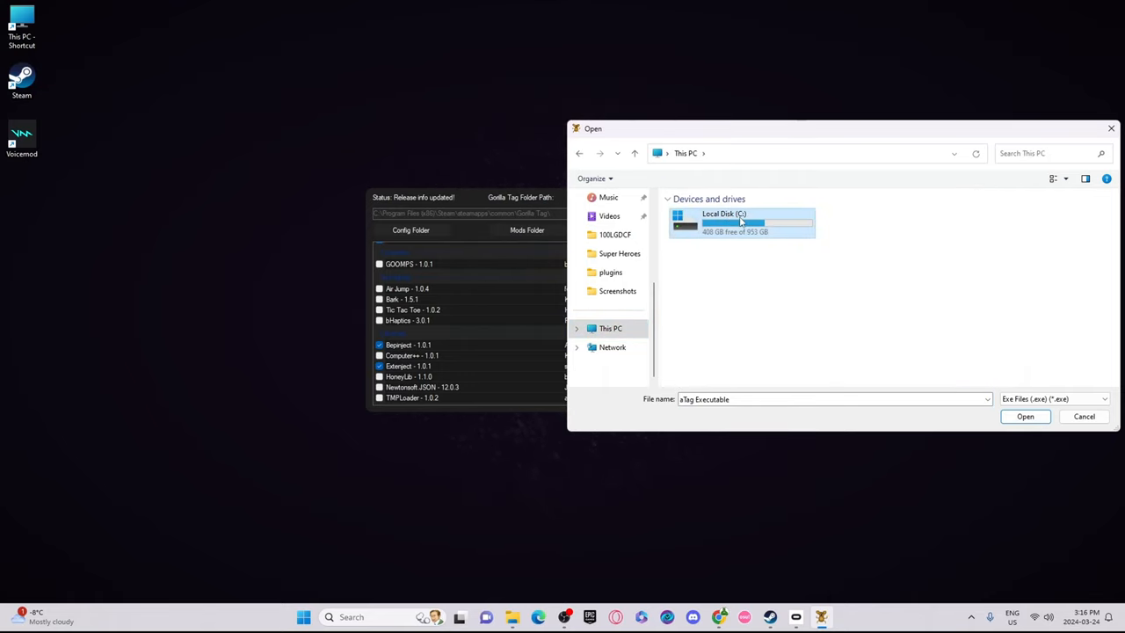
pyautogui.doubleClick(723, 220)
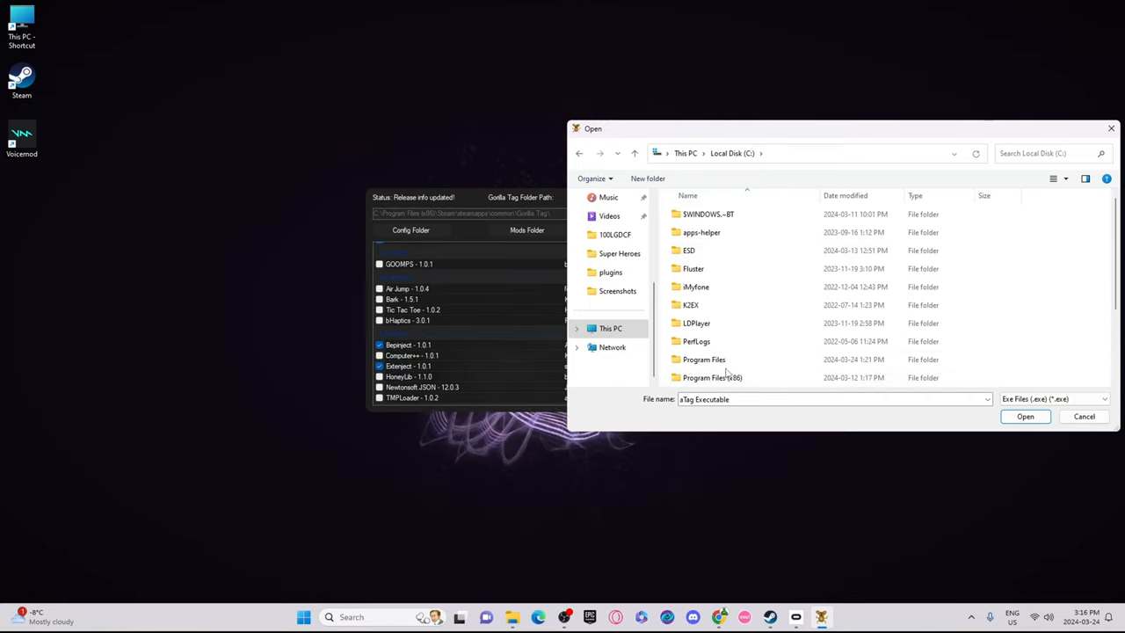
pyautogui.doubleClick(704, 360)
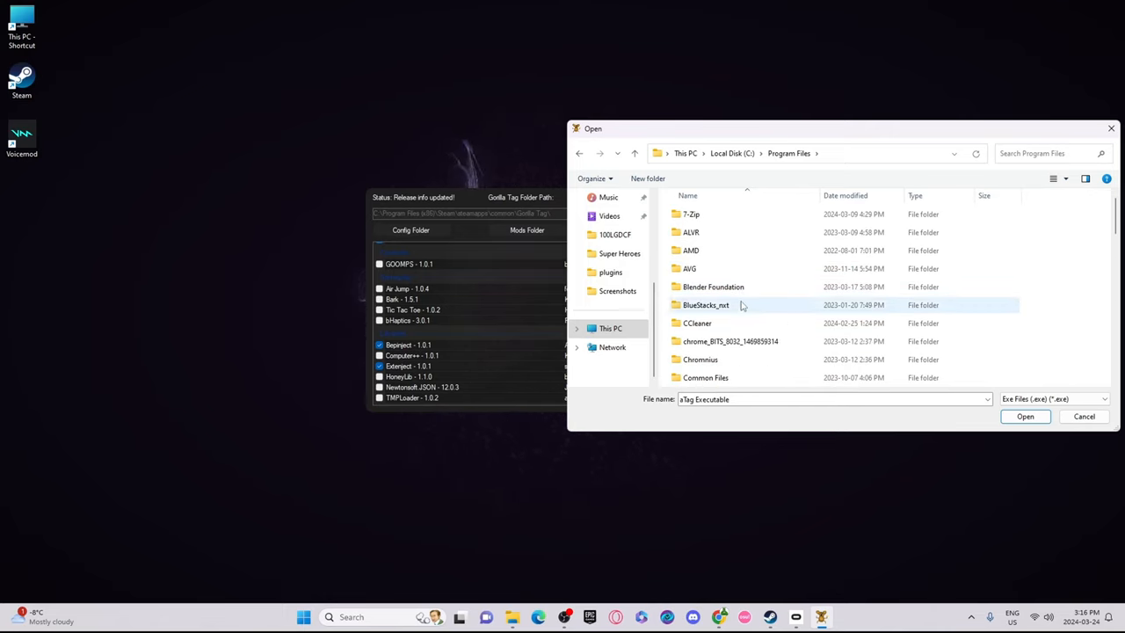
pyautogui.scroll(-3)
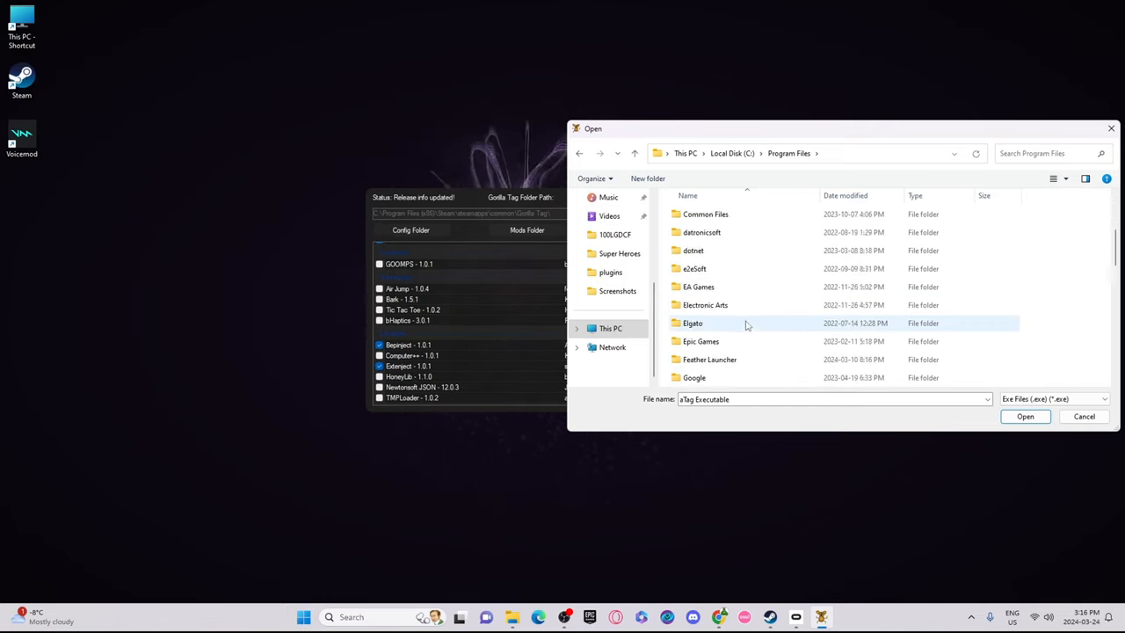
pyautogui.scroll(-3)
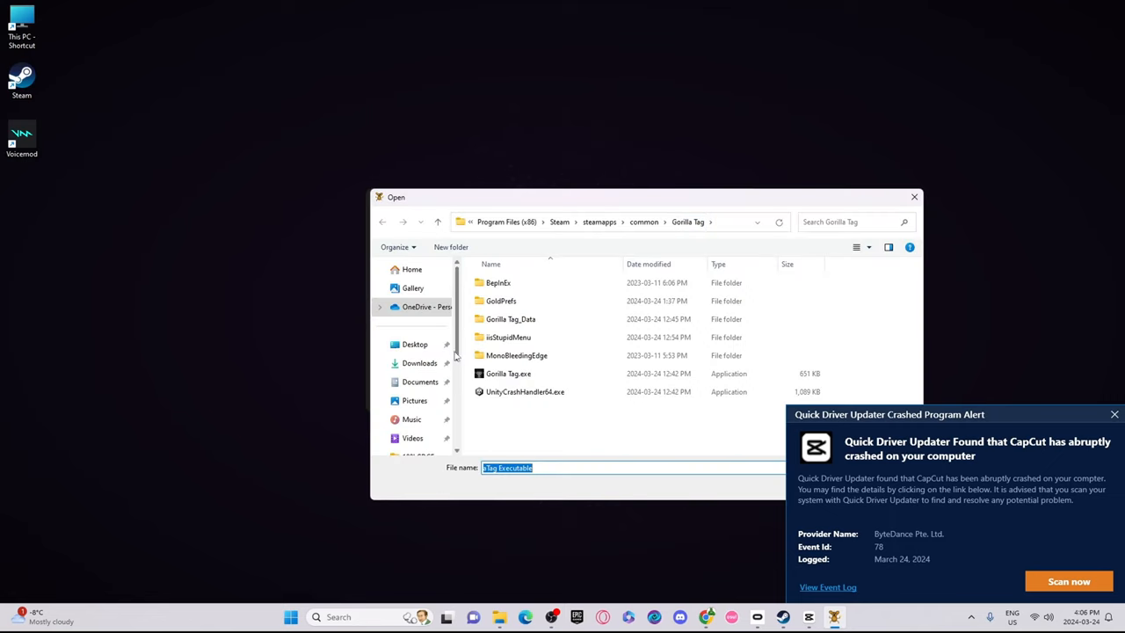
# Step: Browse from C: through Program Files to Oculus' another-axiom-gorilla-tag folder
pyautogui.click(413, 396)
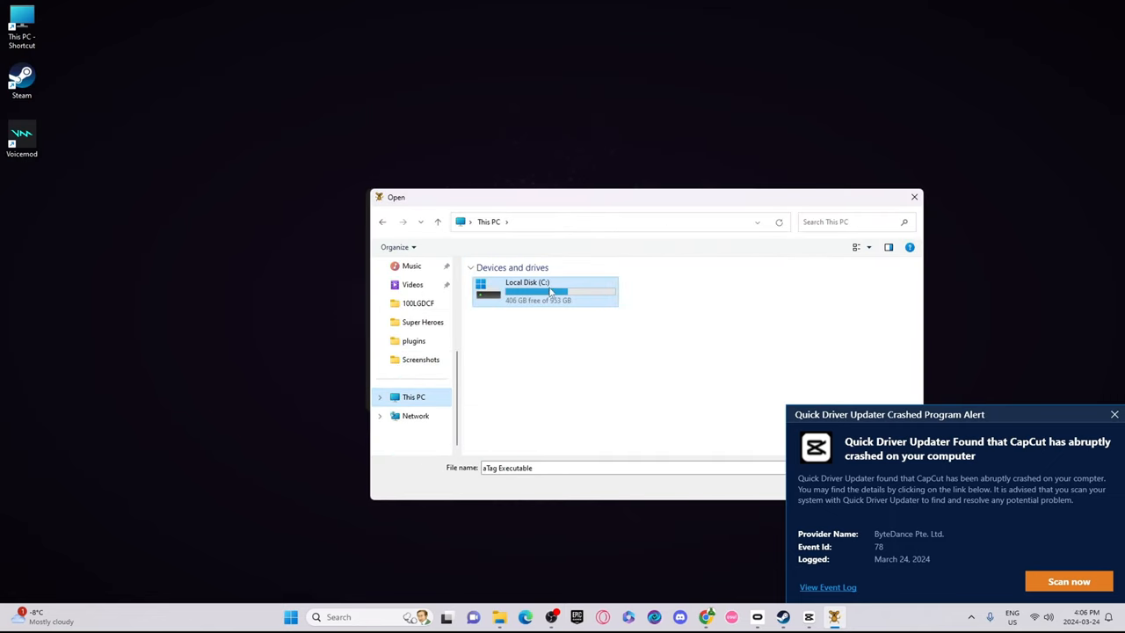
pyautogui.doubleClick(545, 290)
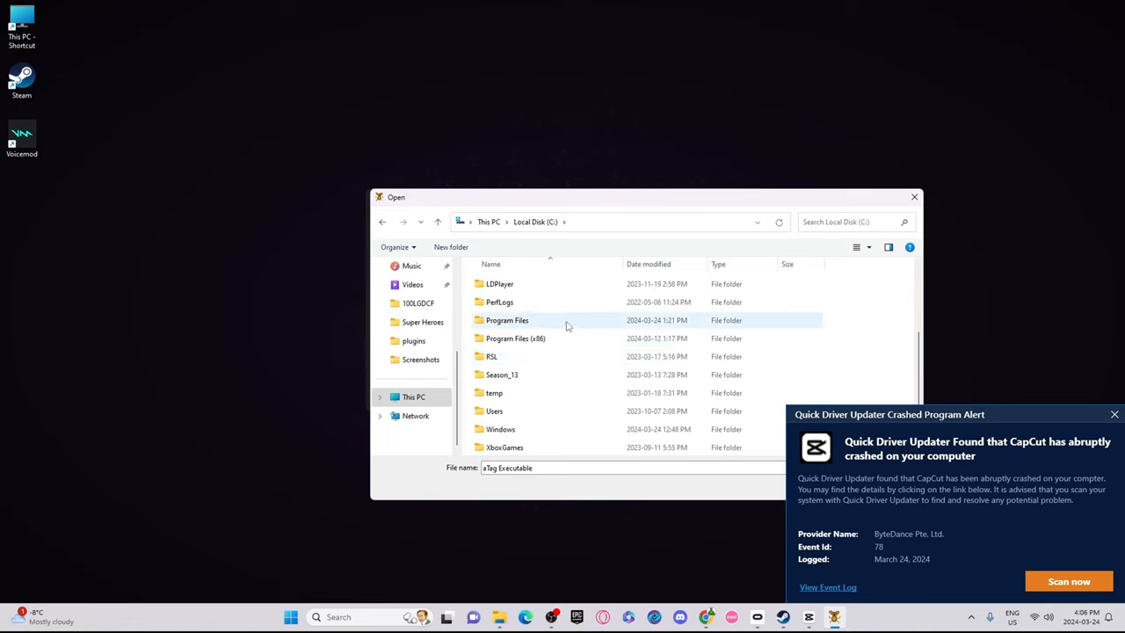
pyautogui.doubleClick(507, 320)
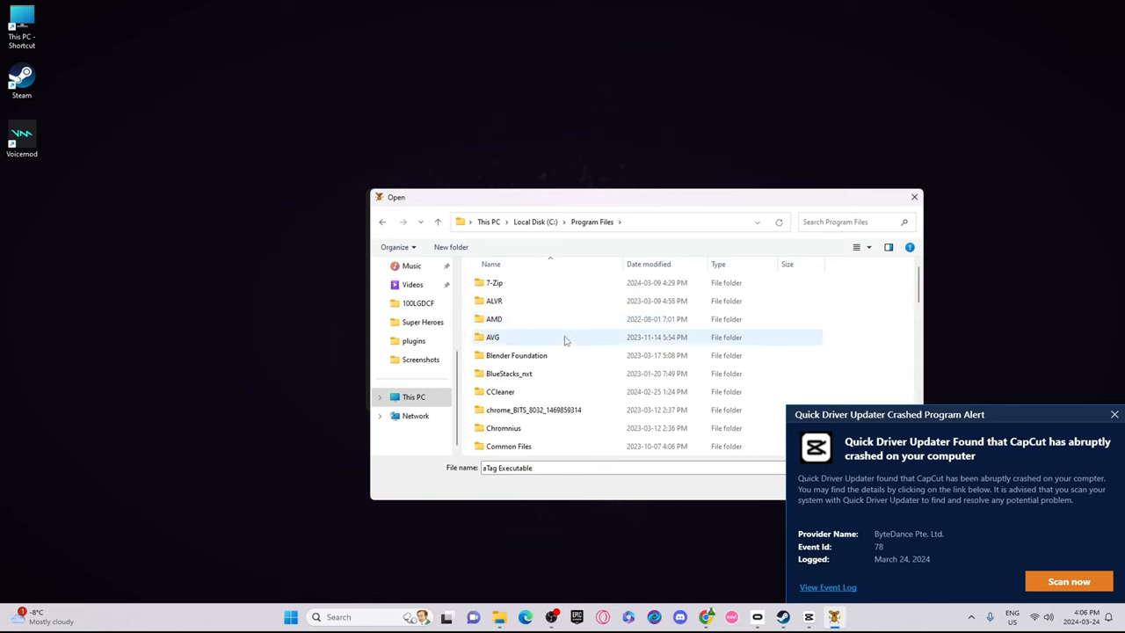
pyautogui.scroll(-3)
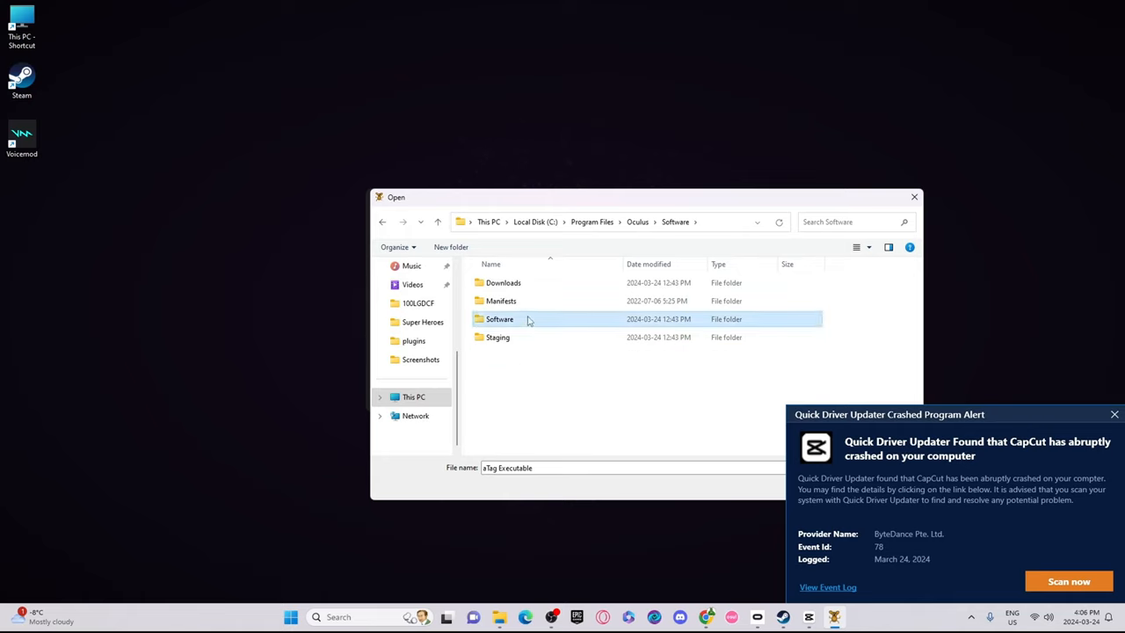
pyautogui.doubleClick(499, 318)
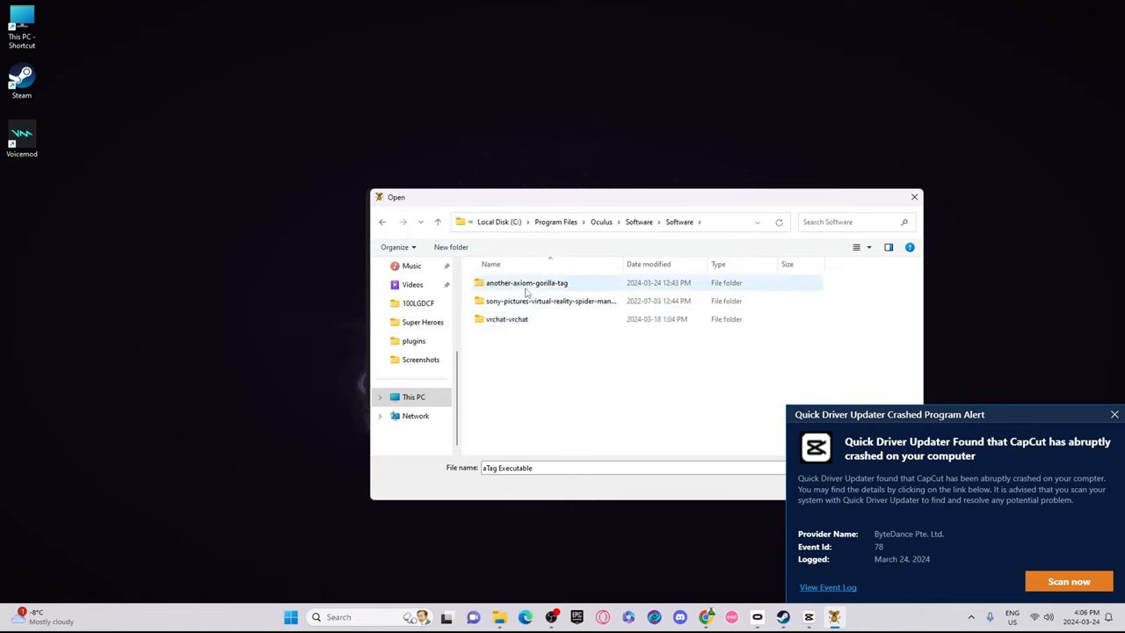
pyautogui.doubleClick(527, 282)
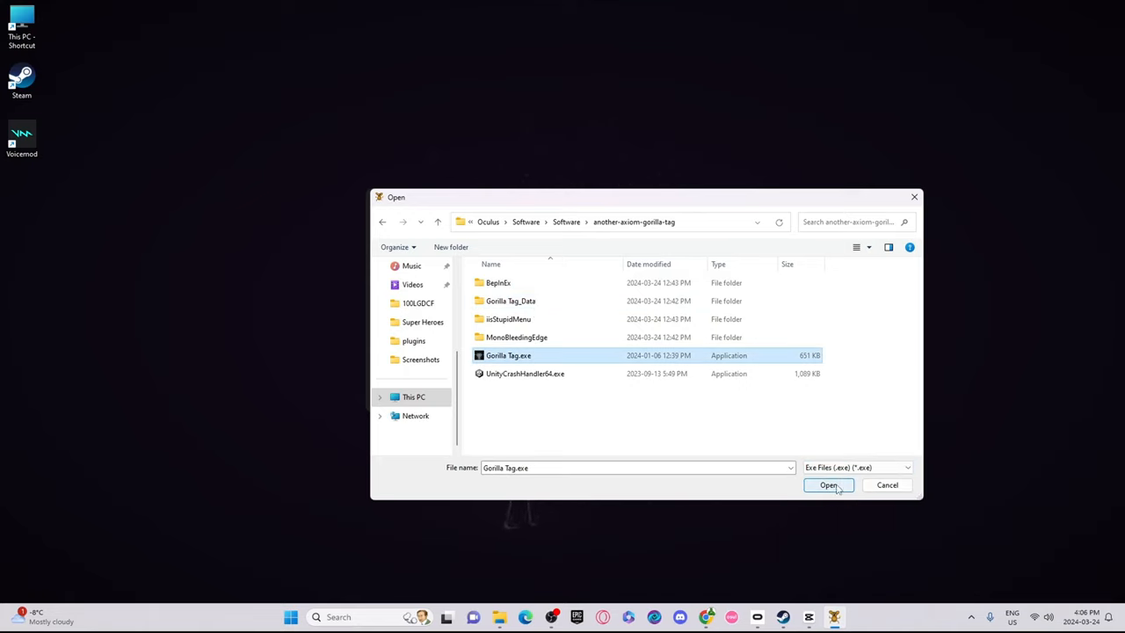
pyautogui.moveTo(738, 282)
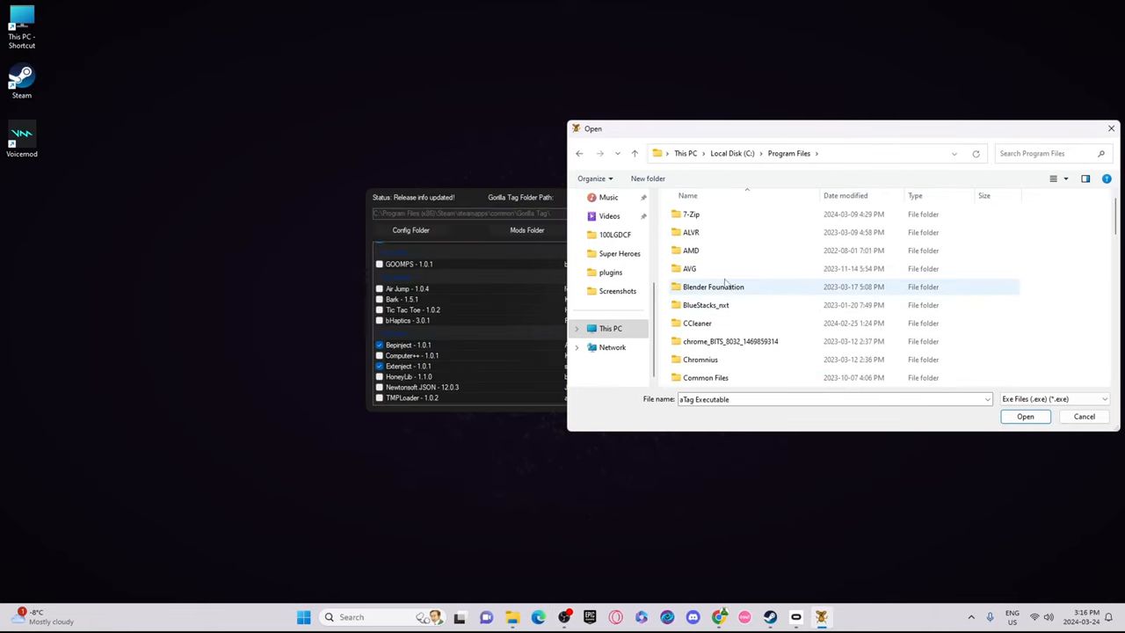
# Step: Navigate Program Files (x86) > Steam > steamapps > common > Gorilla Tag as game path
pyautogui.click(578, 153)
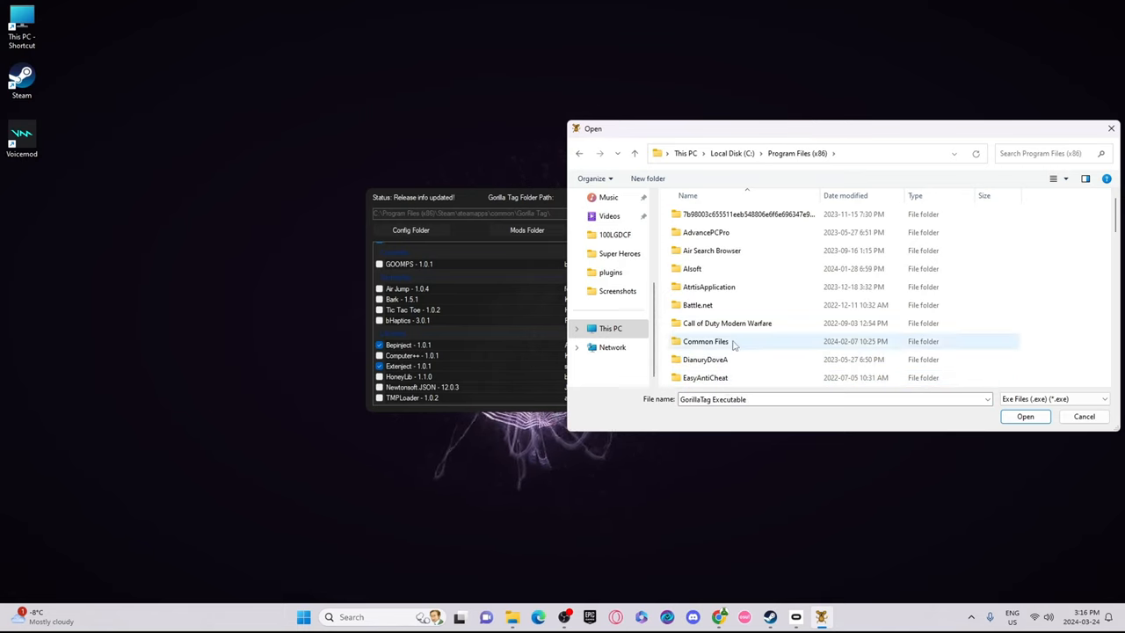
pyautogui.scroll(-3)
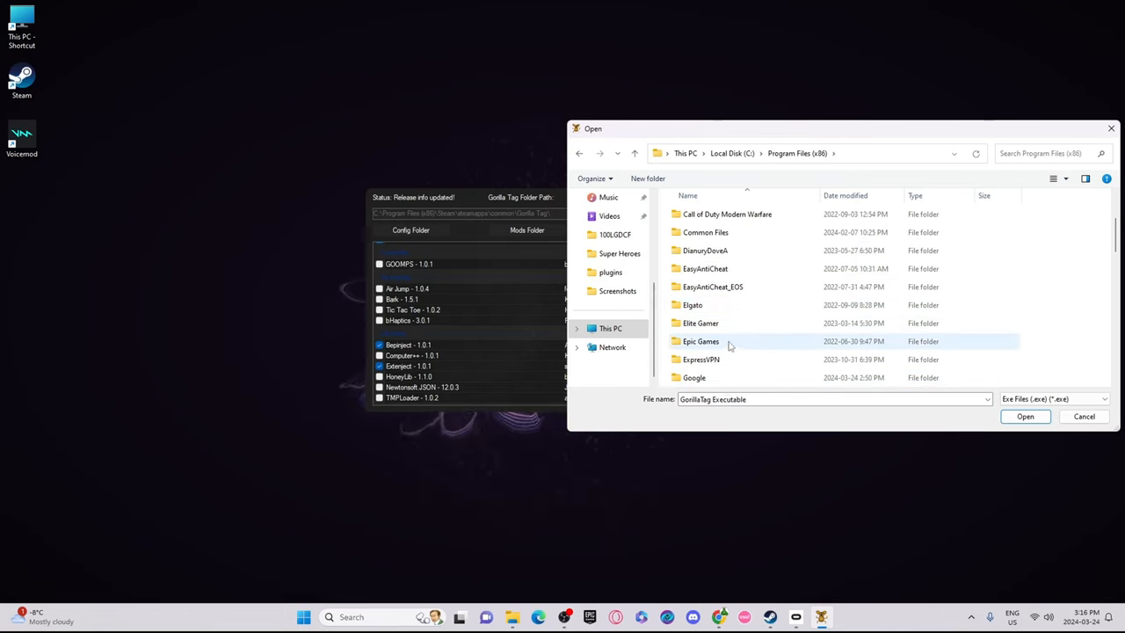
pyautogui.scroll(-3)
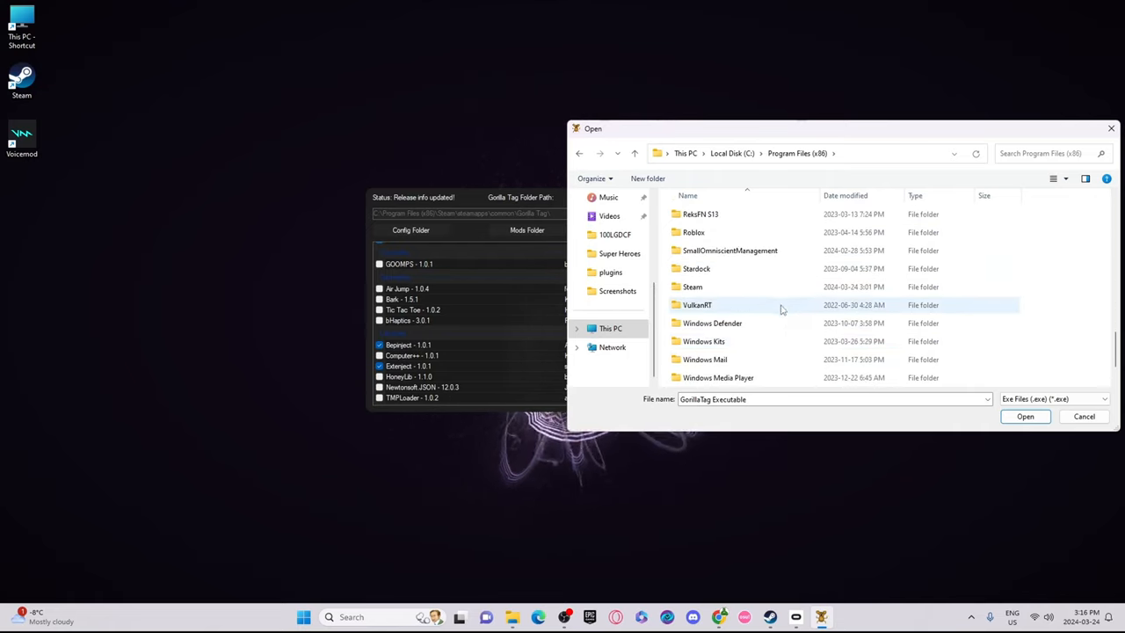
pyautogui.click(693, 286)
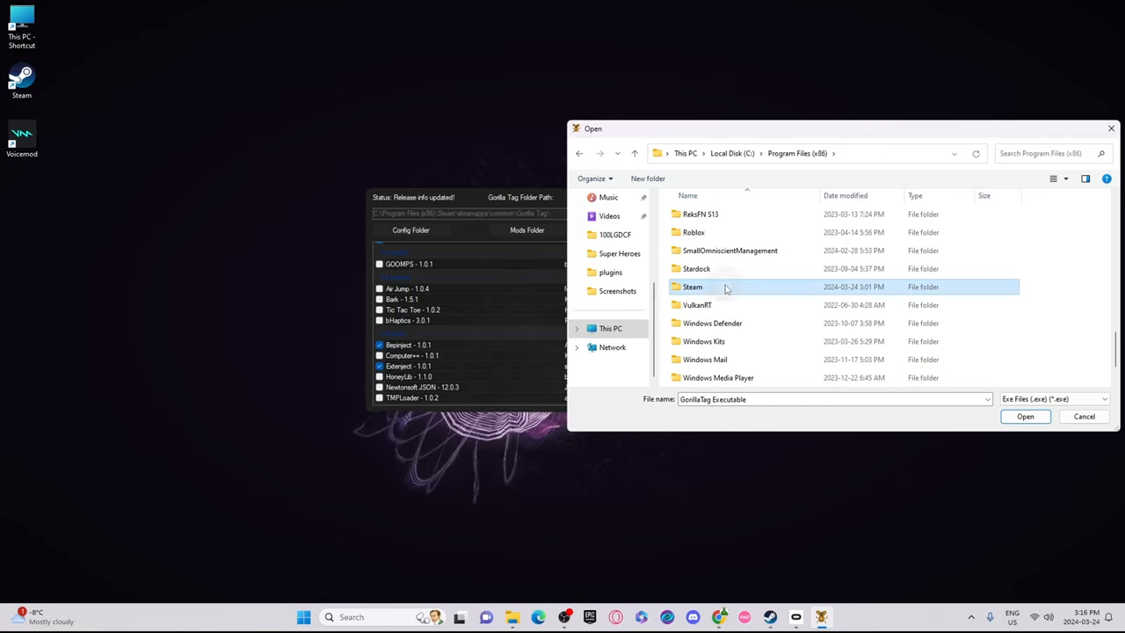
pyautogui.doubleClick(693, 287)
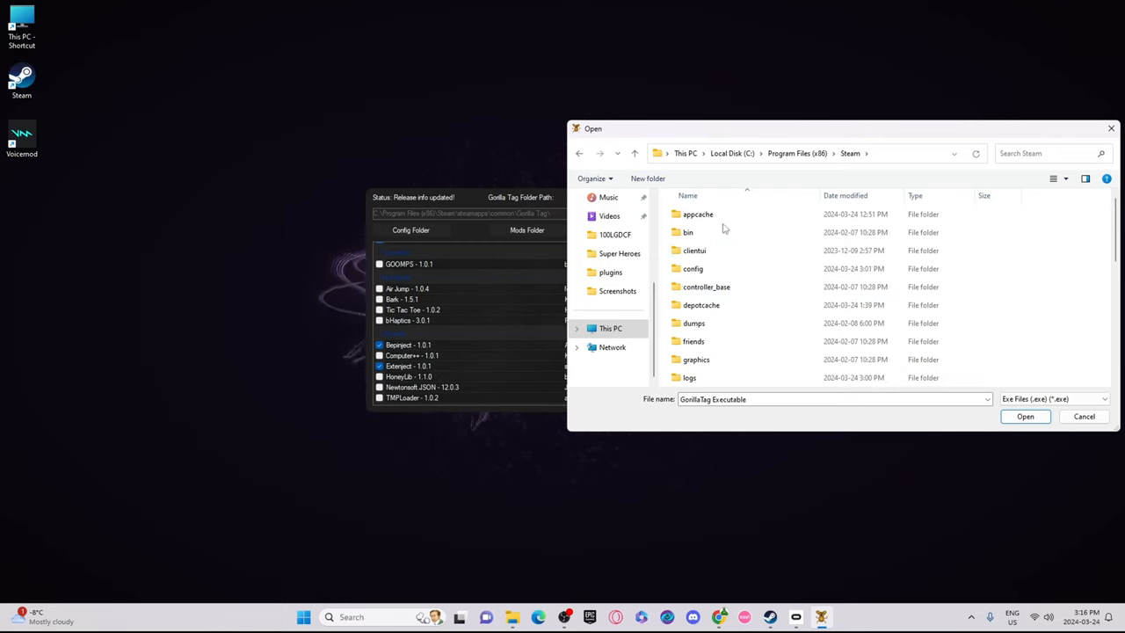
pyautogui.scroll(-3)
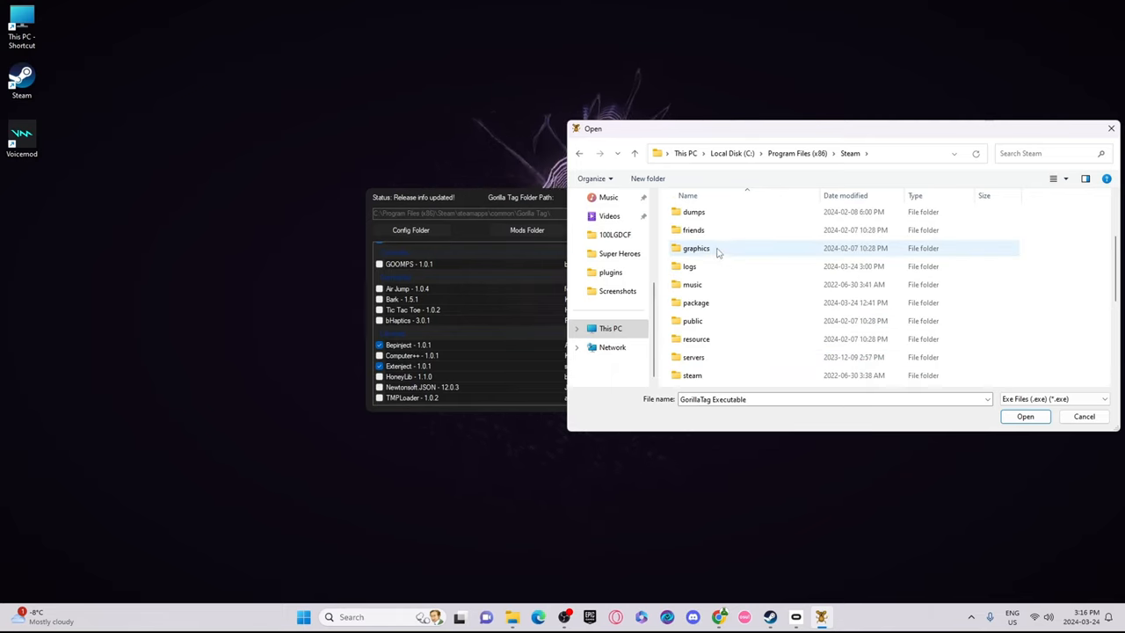
pyautogui.scroll(-3)
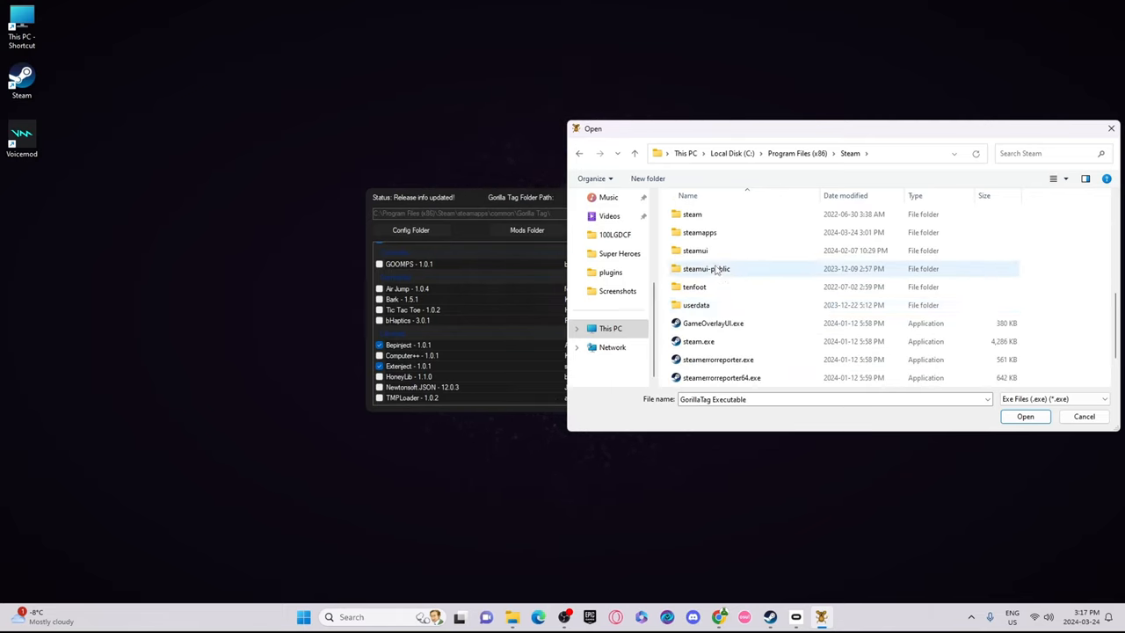
pyautogui.doubleClick(699, 232)
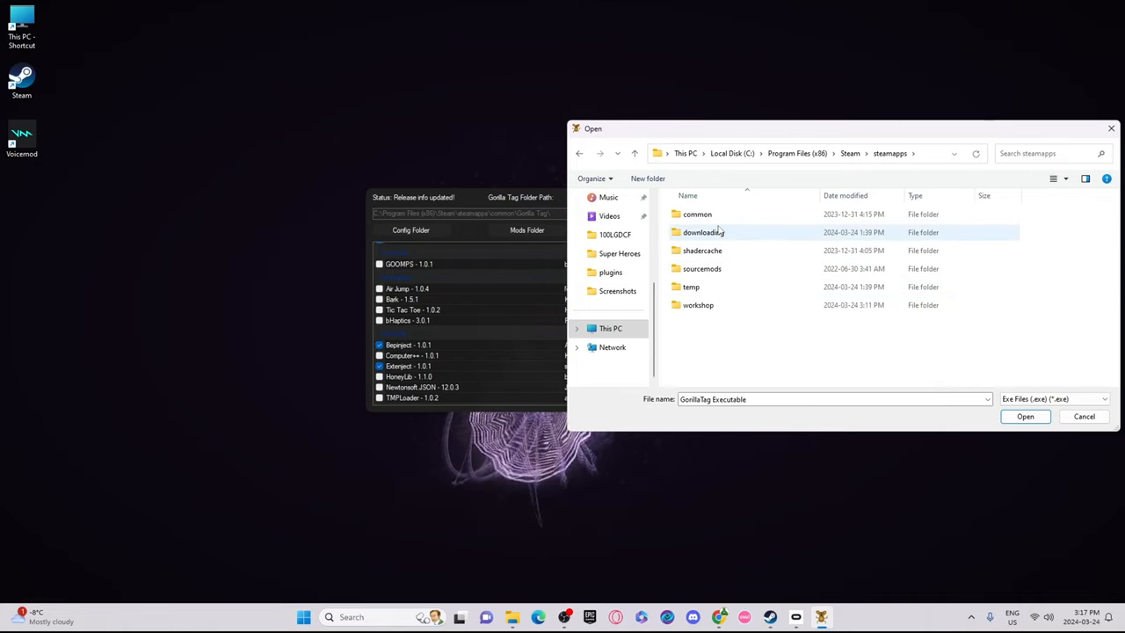
pyautogui.doubleClick(697, 213)
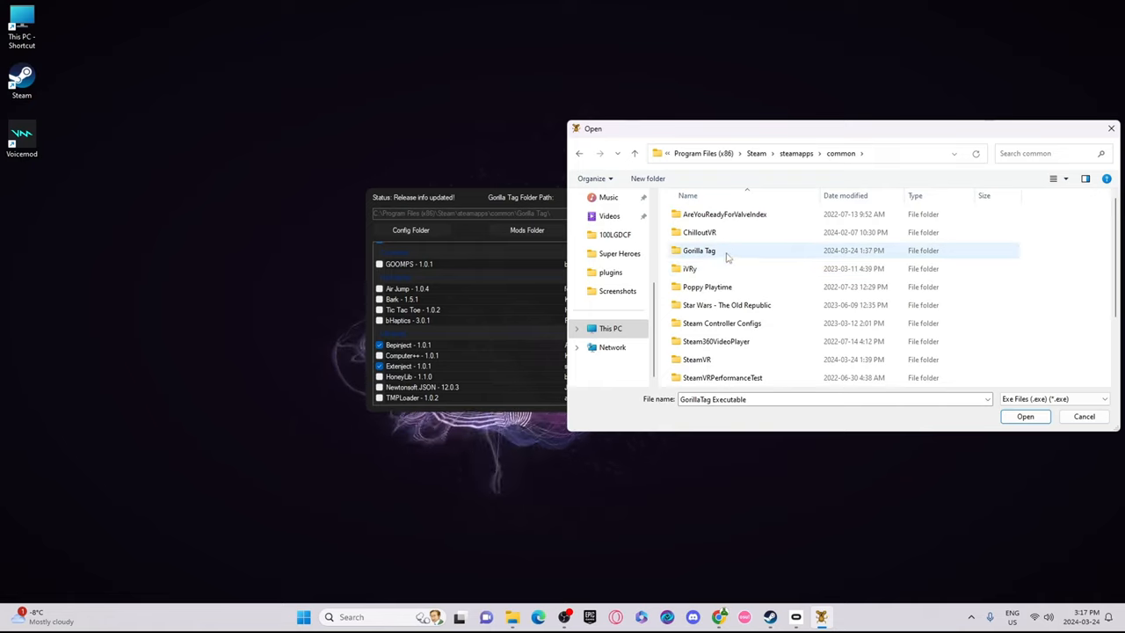
pyautogui.doubleClick(699, 250)
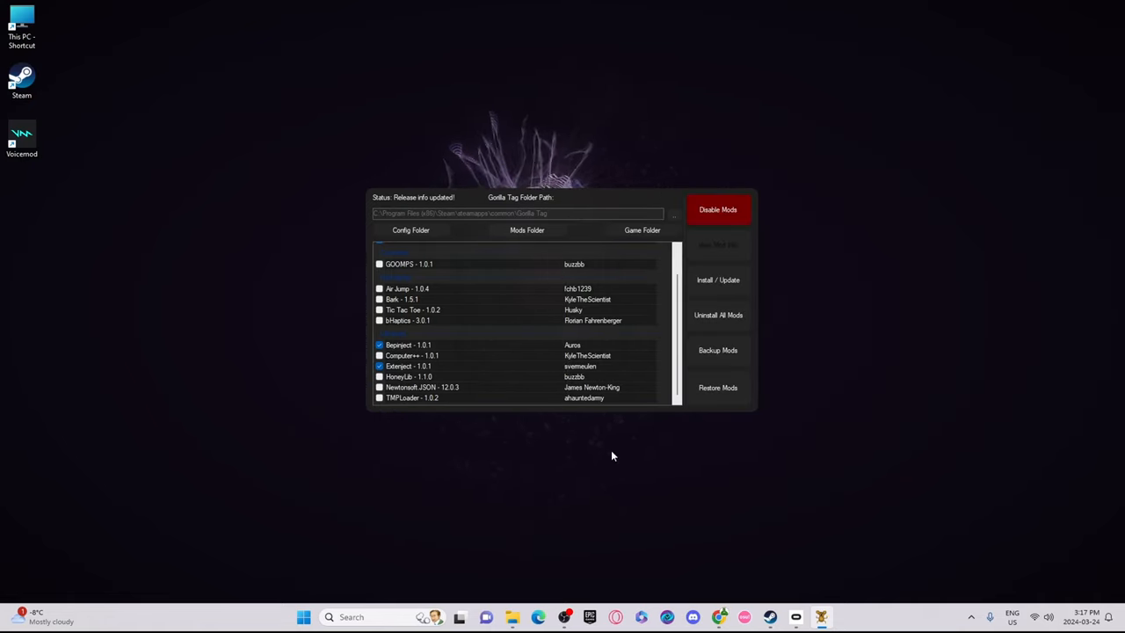
pyautogui.moveTo(591, 592)
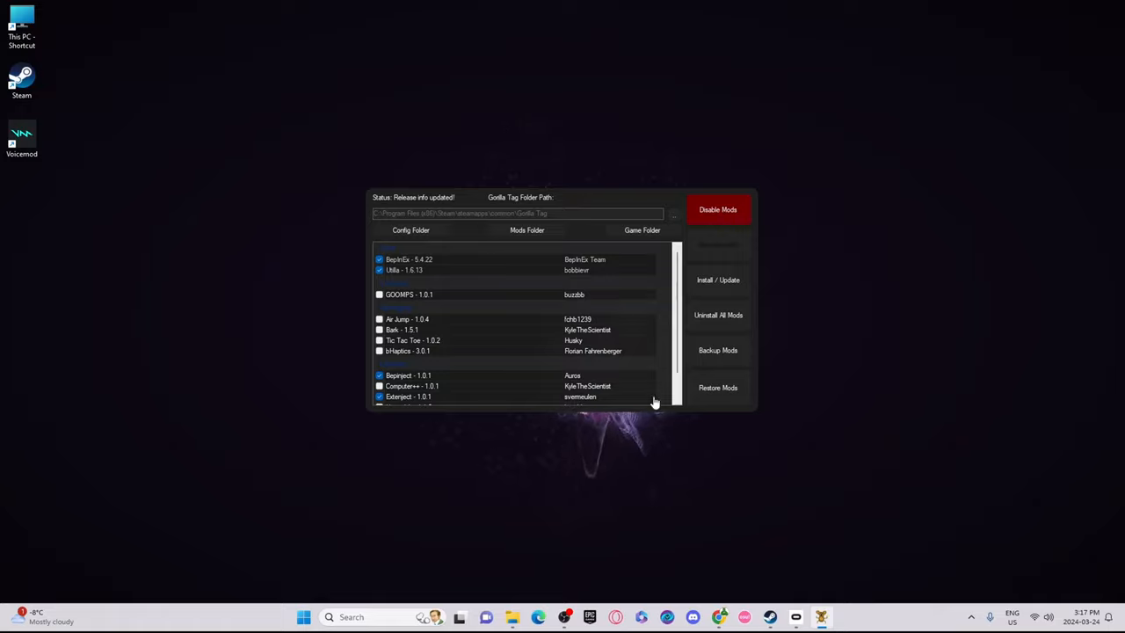
pyautogui.moveTo(615, 210)
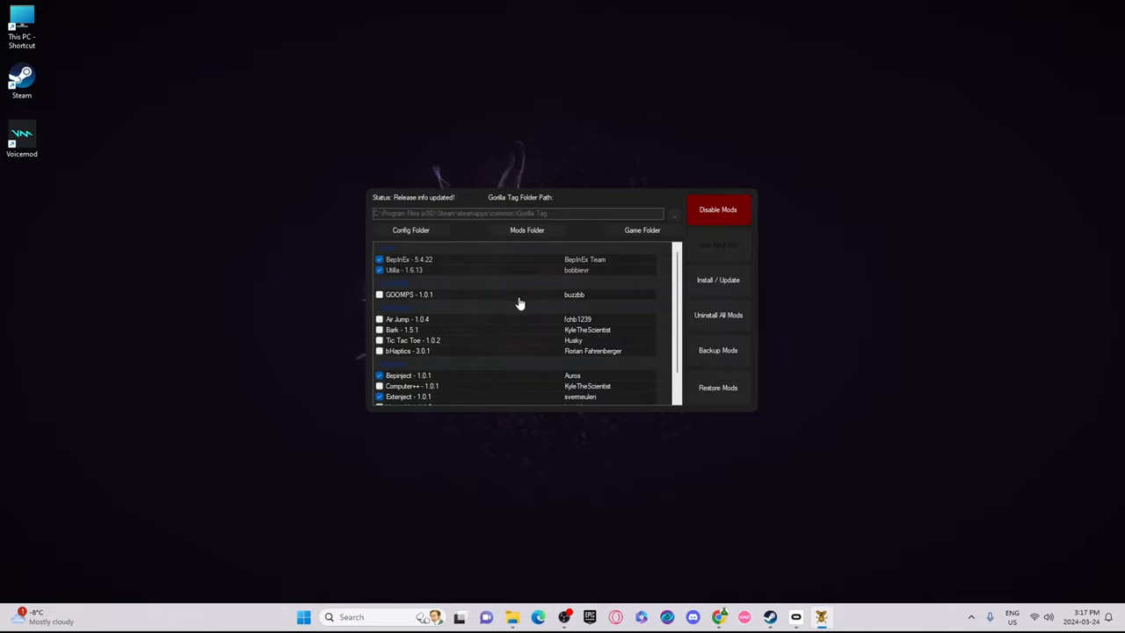
# Step: Confirm BepInEx and Utilla are checked, then open the BepInEx plugins Mods Folder
pyautogui.scroll(-3)
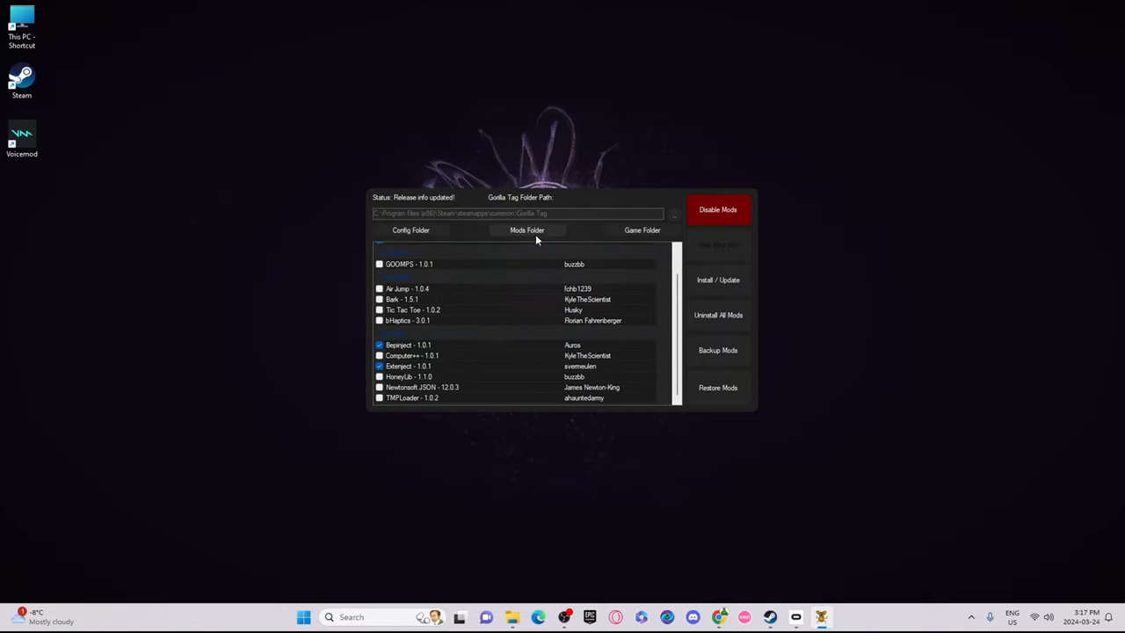
pyautogui.click(527, 229)
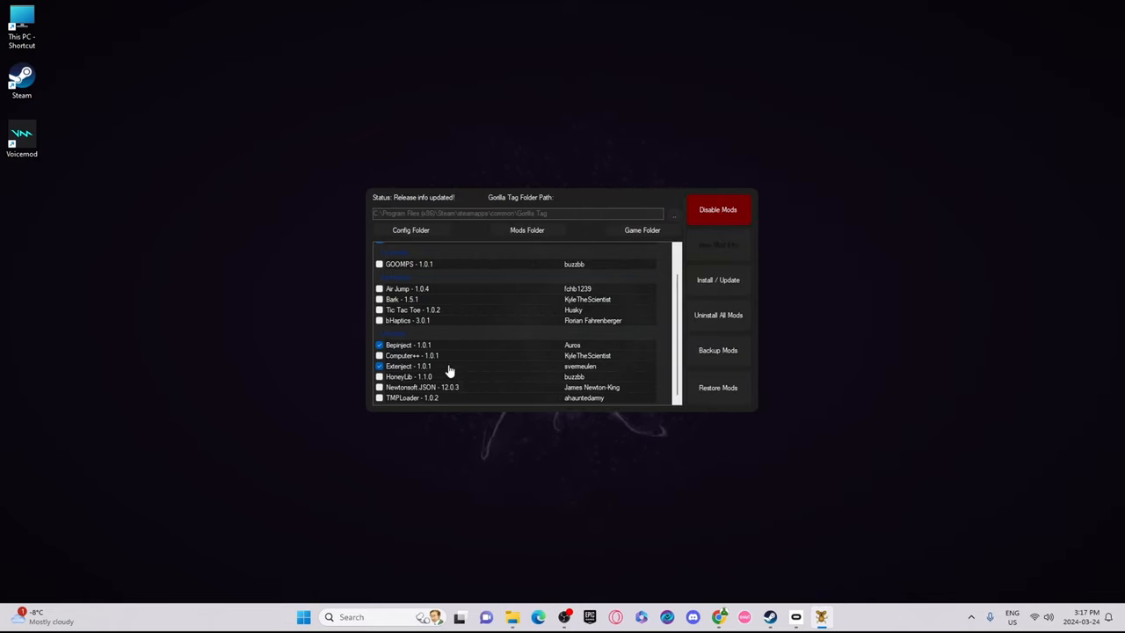
pyautogui.scroll(3)
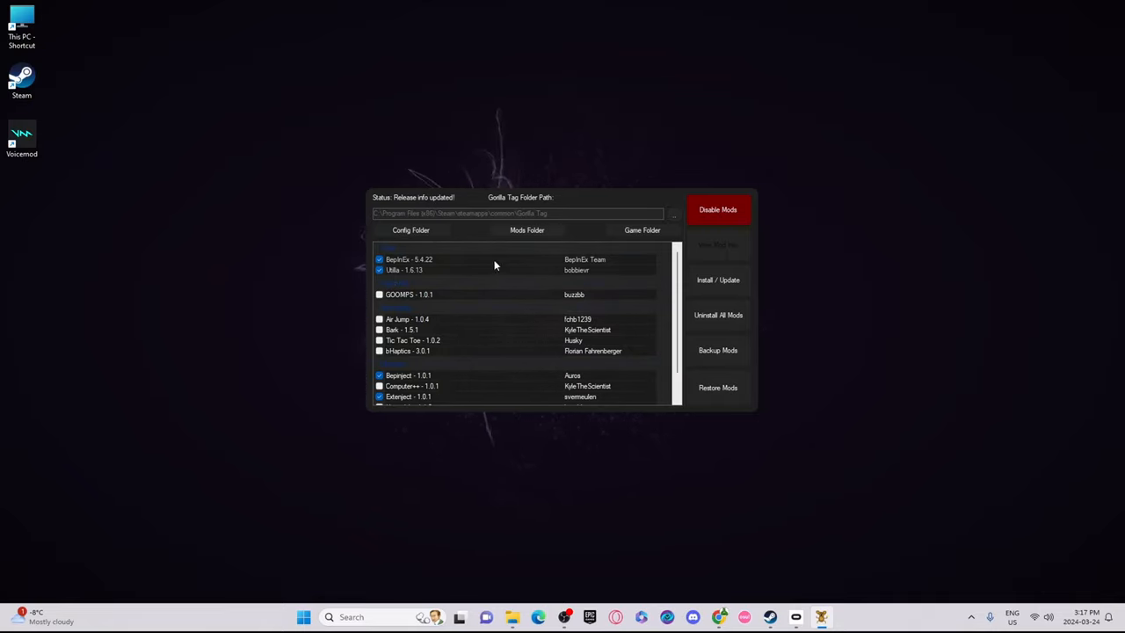
pyautogui.moveTo(694, 274)
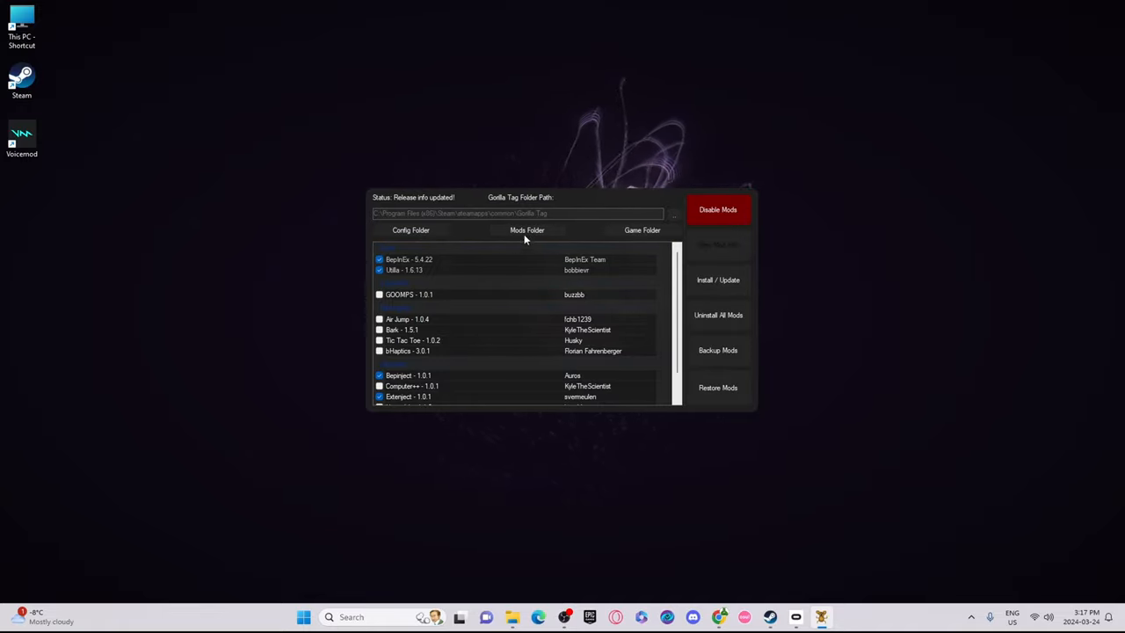
pyautogui.click(526, 230)
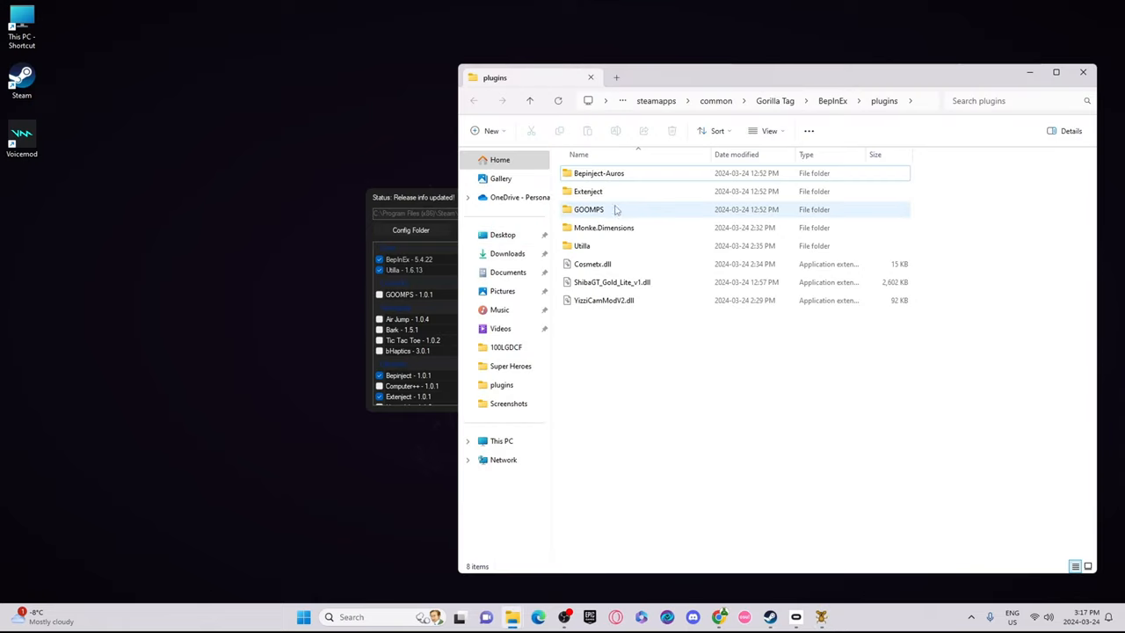
# Step: Inspect the Utilla folder's Utilla_4.dll, then return to the plugins folder
pyautogui.doubleClick(582, 245)
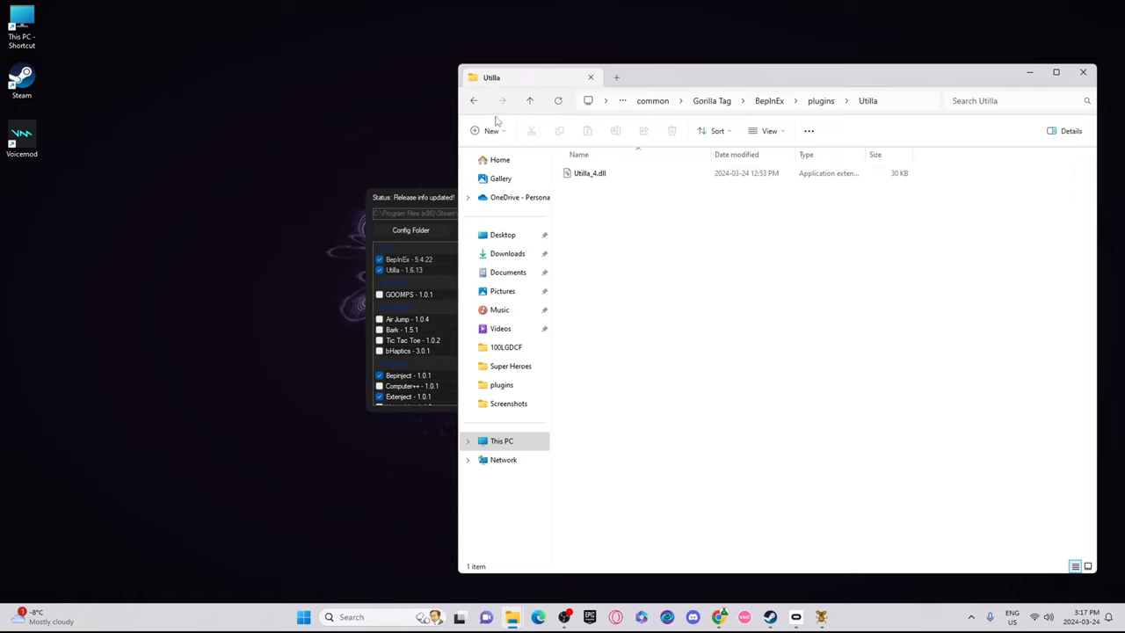
pyautogui.moveTo(734, 316)
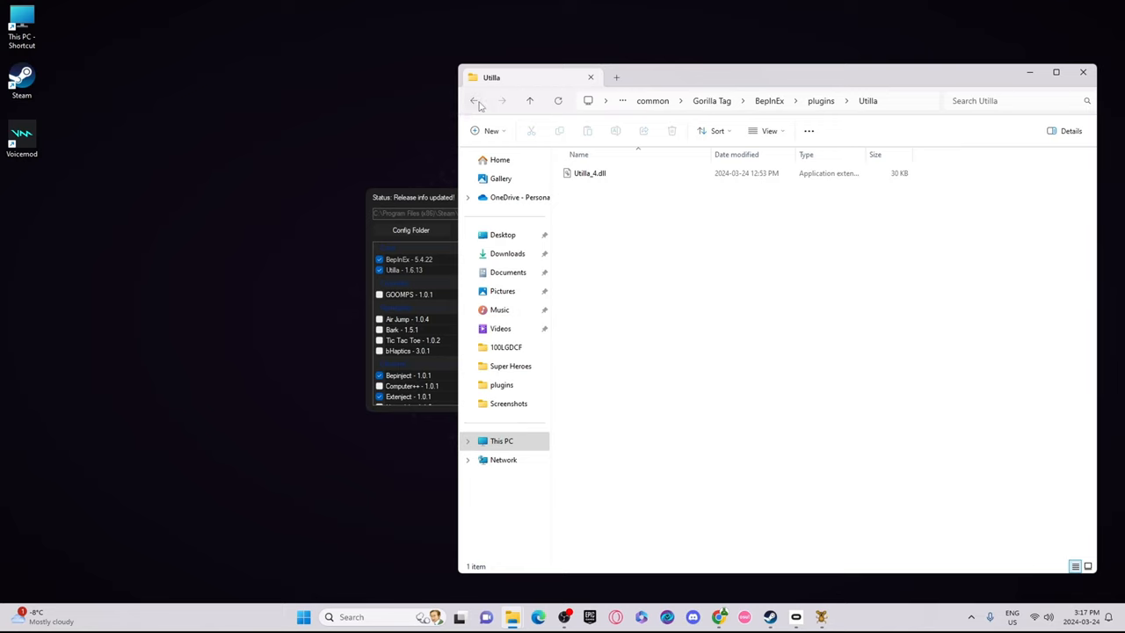
pyautogui.click(474, 101)
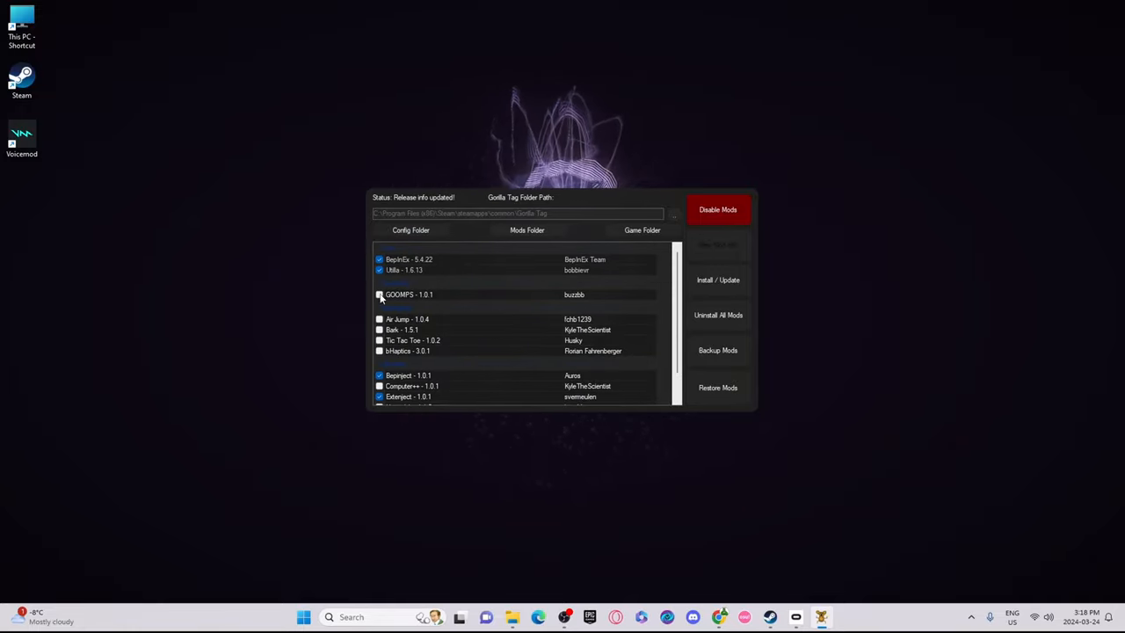
# Step: Switch from the mod manager to Steam's Library showing Gorilla Tag
pyautogui.click(380, 294)
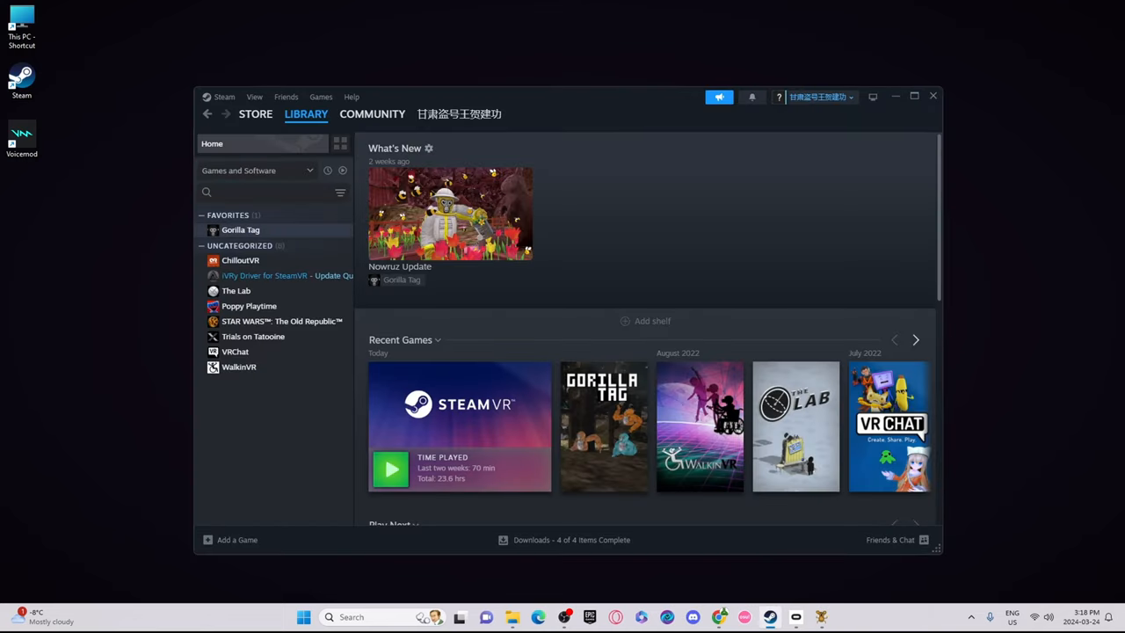
# Step: Play Gorilla Tag from the Steam Library and dismiss the VR headset notice
pyautogui.click(239, 229)
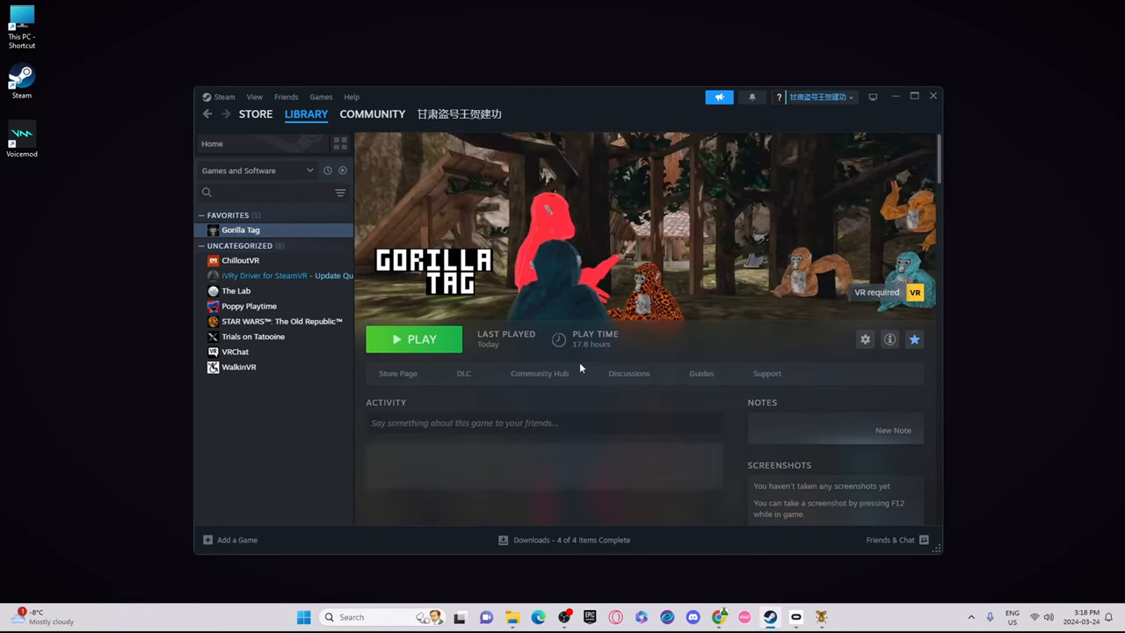
pyautogui.click(422, 339)
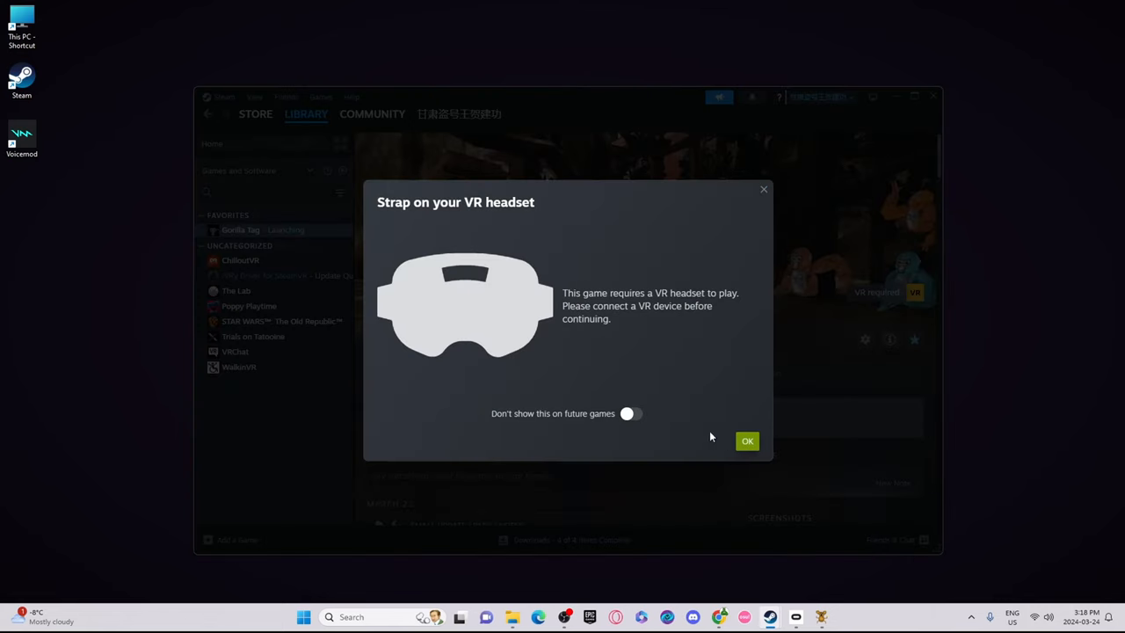
pyautogui.click(747, 440)
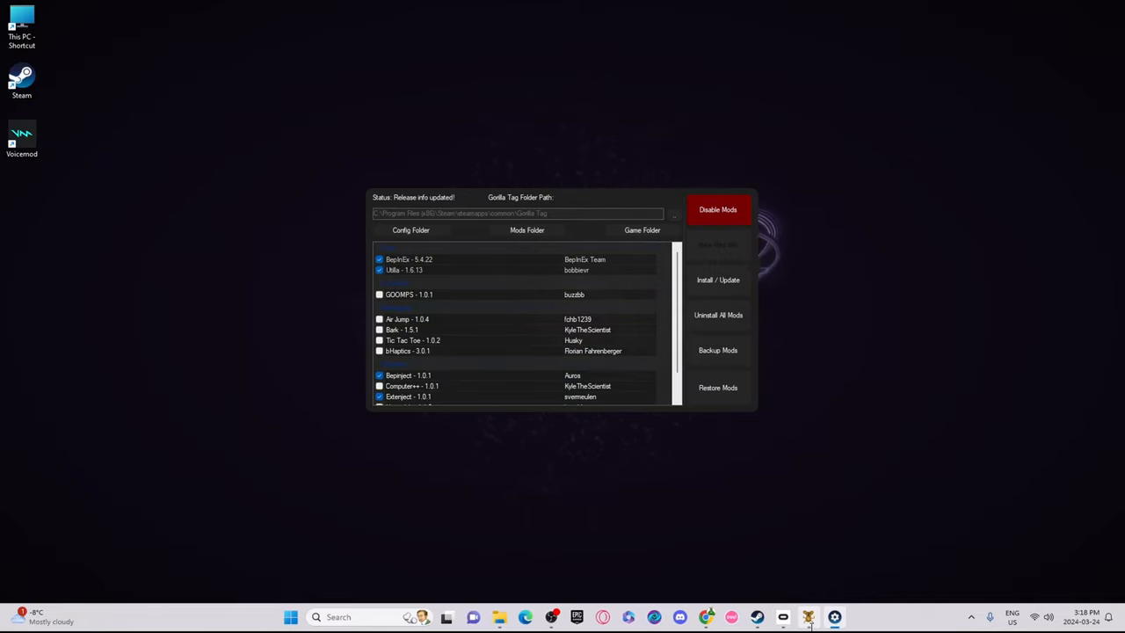
pyautogui.moveTo(820, 616)
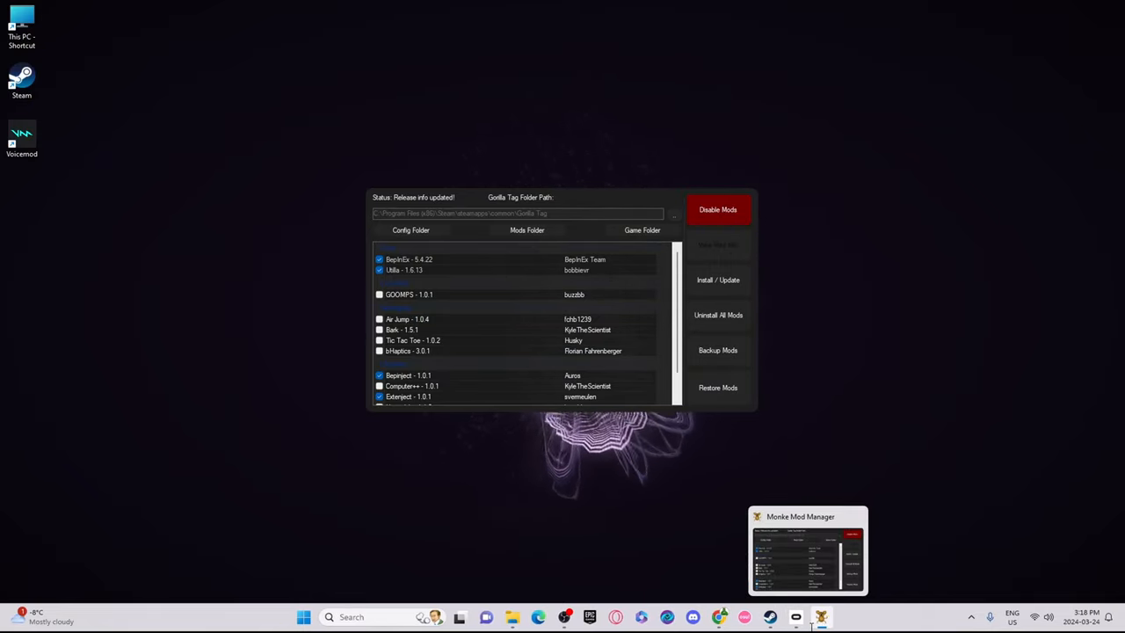